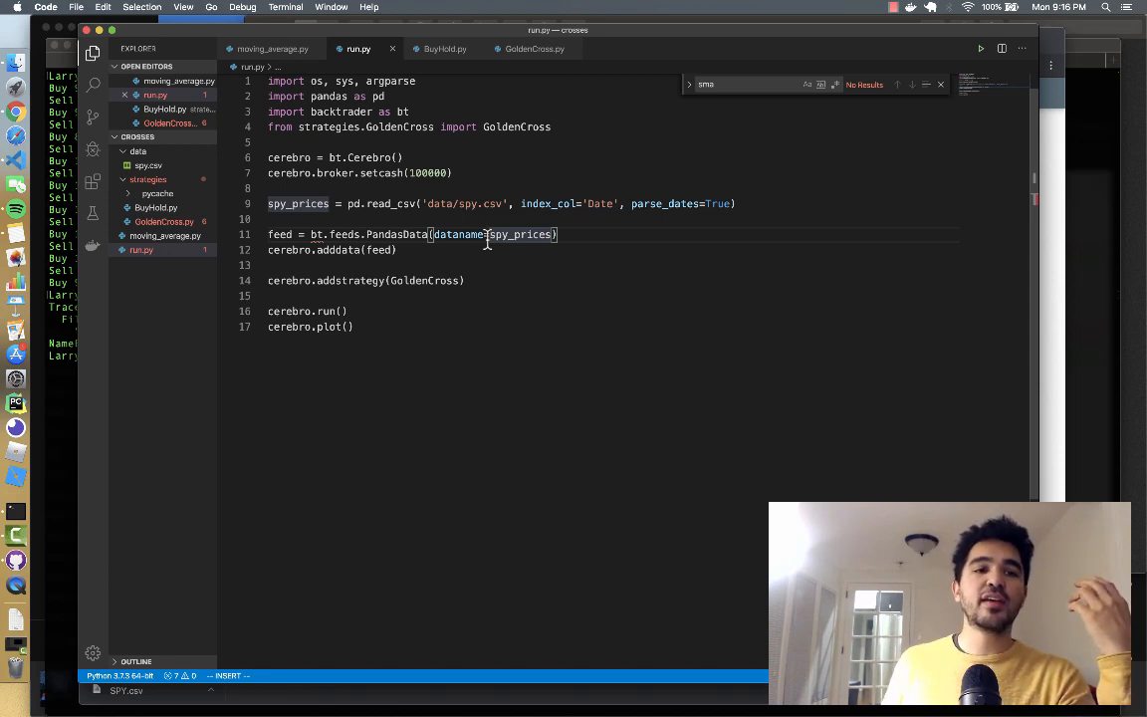
Open the empty BuyHold.py under strategies in the Explorer sidebar
{"action": "left_click", "coordinate": [156, 207]}
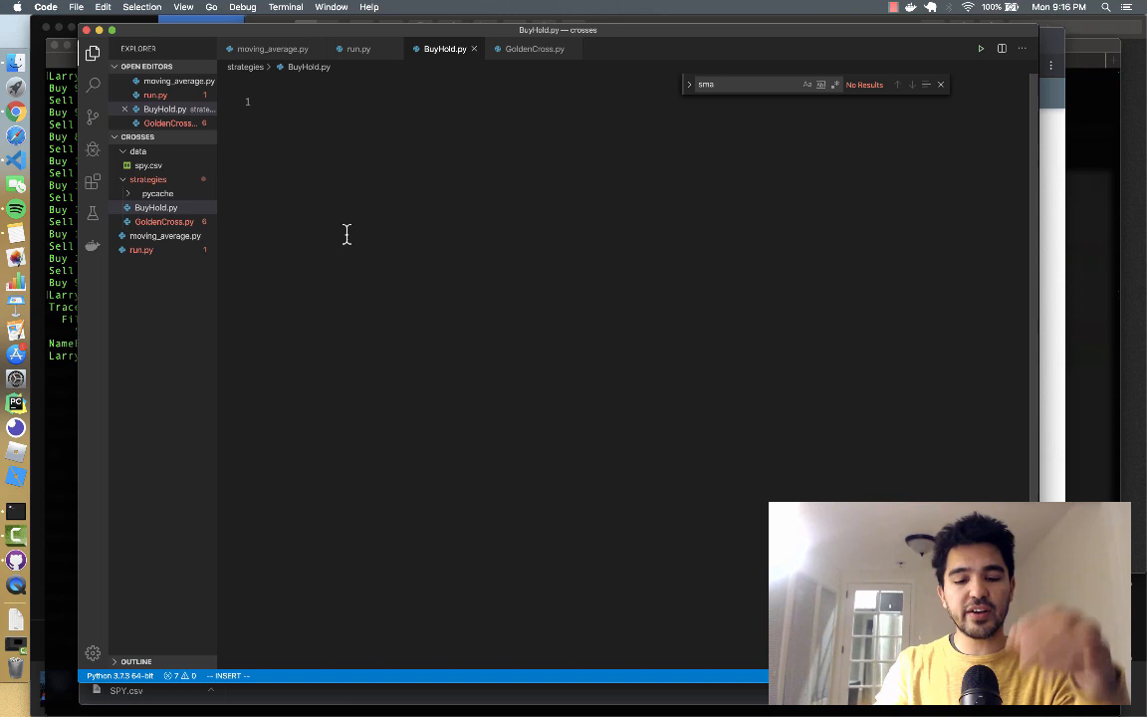
Write 'import backtrader as bt' and 'class BuyHold(bt.Strategy):' in BuyHold.py
{"action": "type", "text": "import b"}
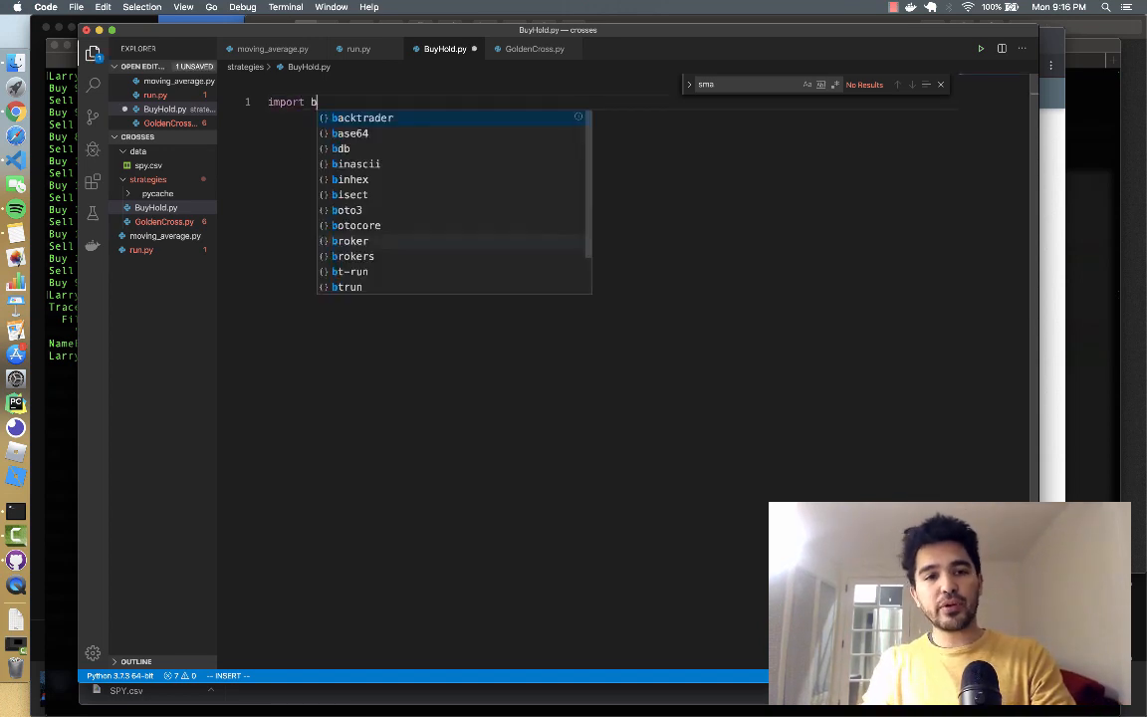
{"action": "type", "text": "backtrader as"}
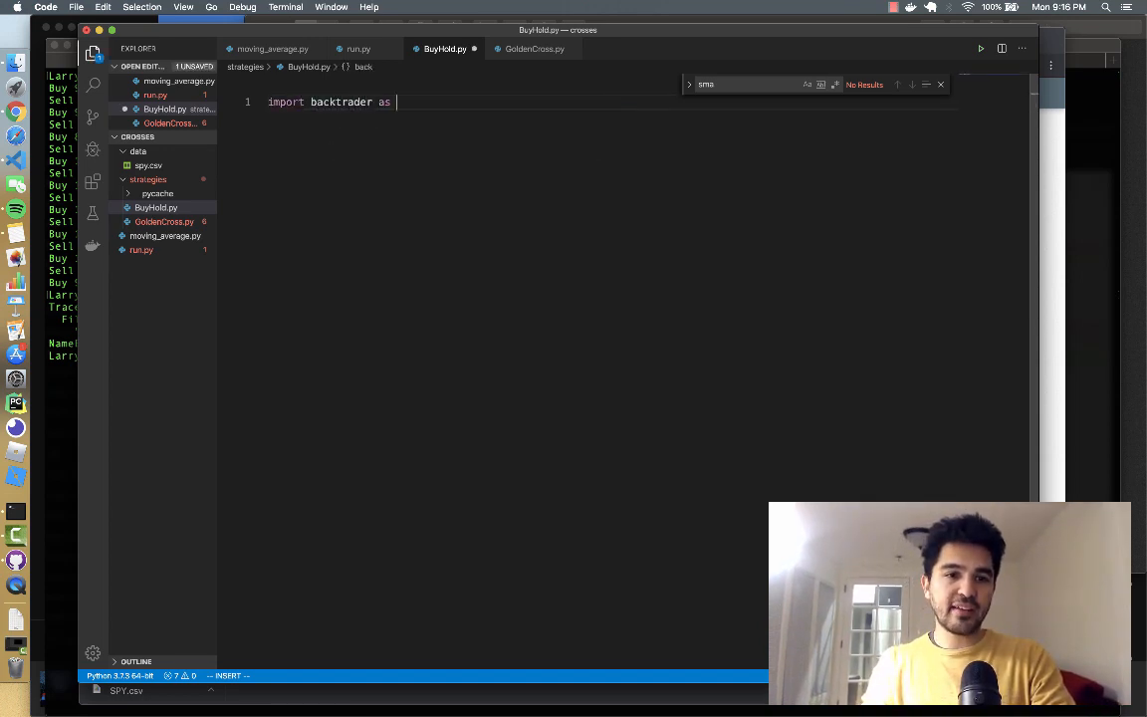
{"action": "type", "text": "bt"}
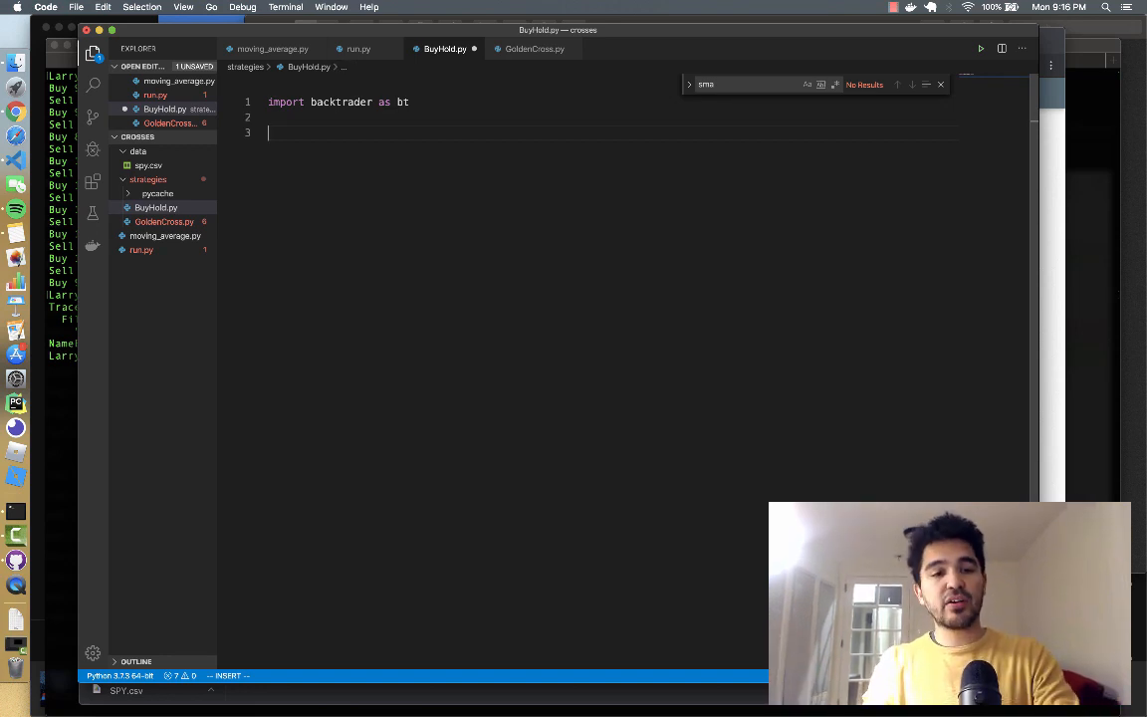
{"action": "type", "text": "class"}
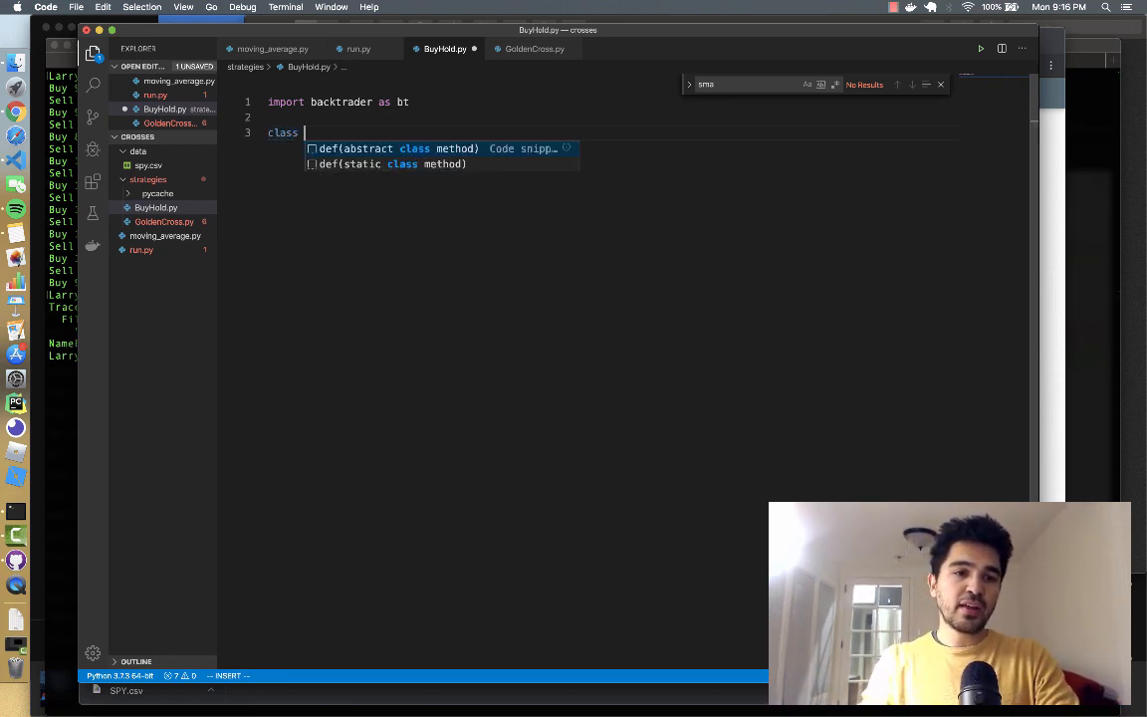
{"action": "type", "text": "Buyo"}
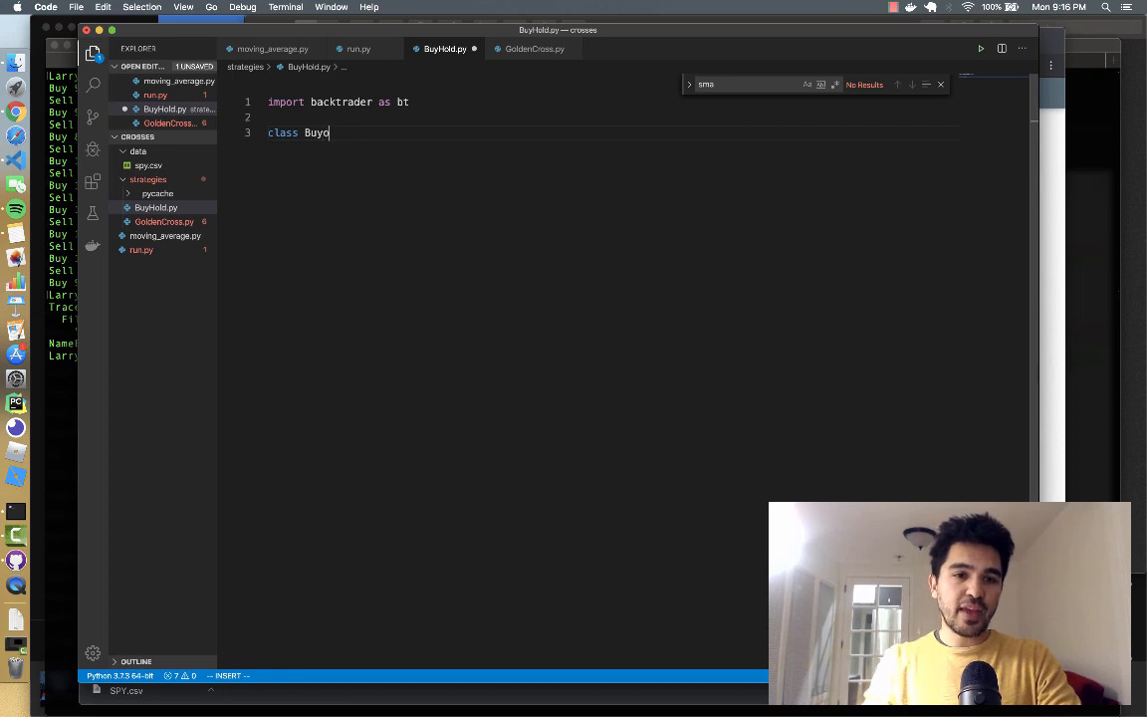
{"action": "type", "text": "Hold()"}
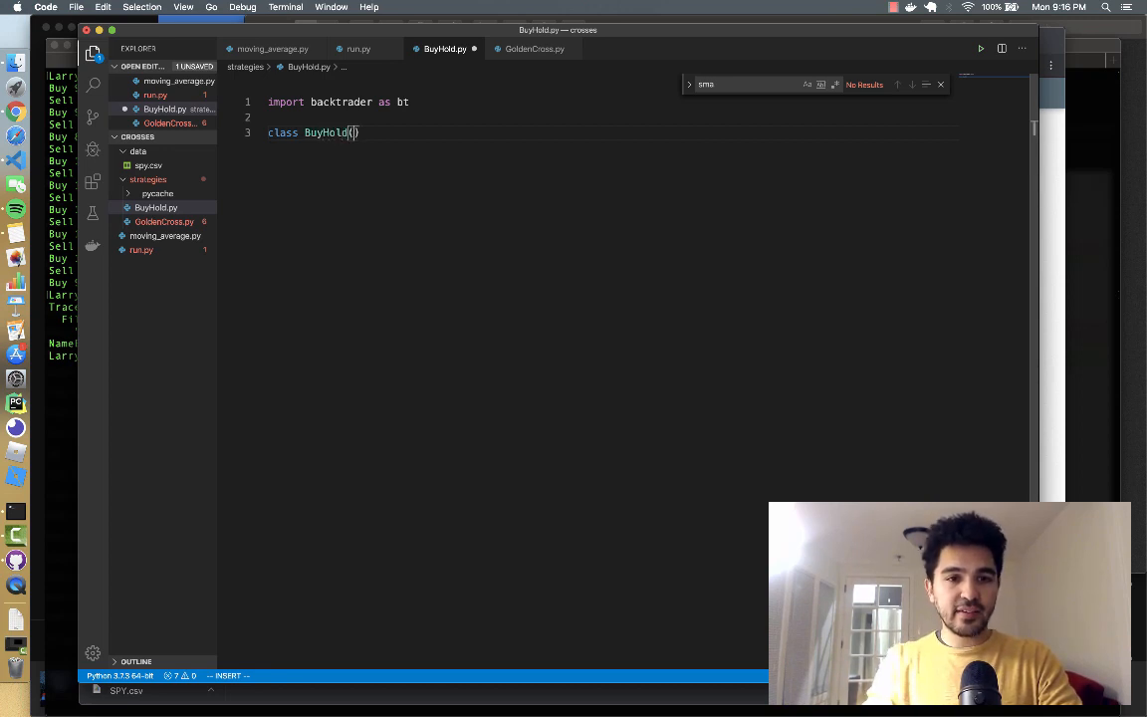
{"action": "type", "text": "bt.Strategy"}
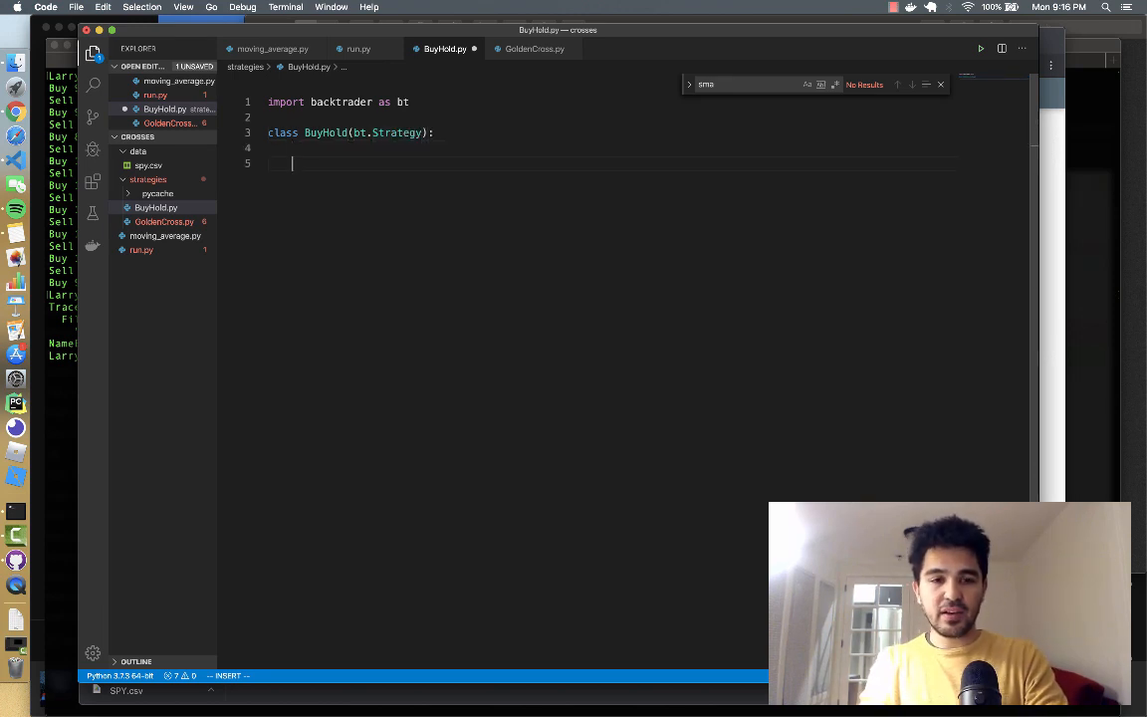
Add next(self): if position size is 0, buy int(broker cash / self.data) shares
{"action": "type", "text": "def next(self):"}
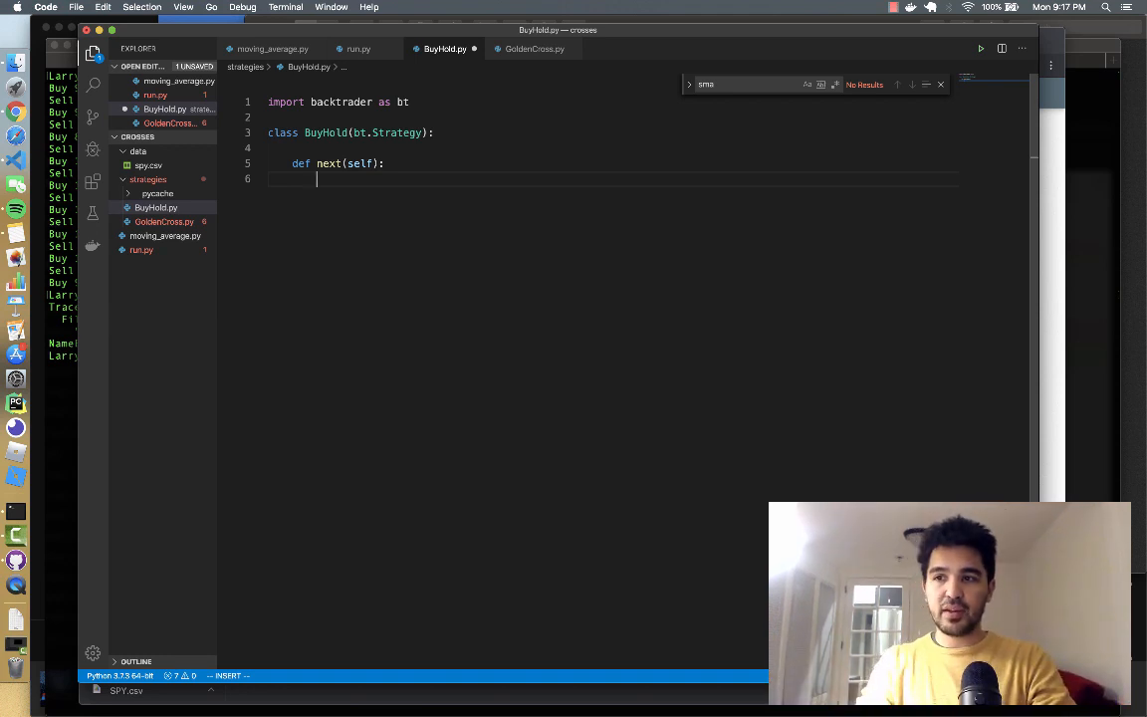
{"action": "type", "text": "size = 1"}
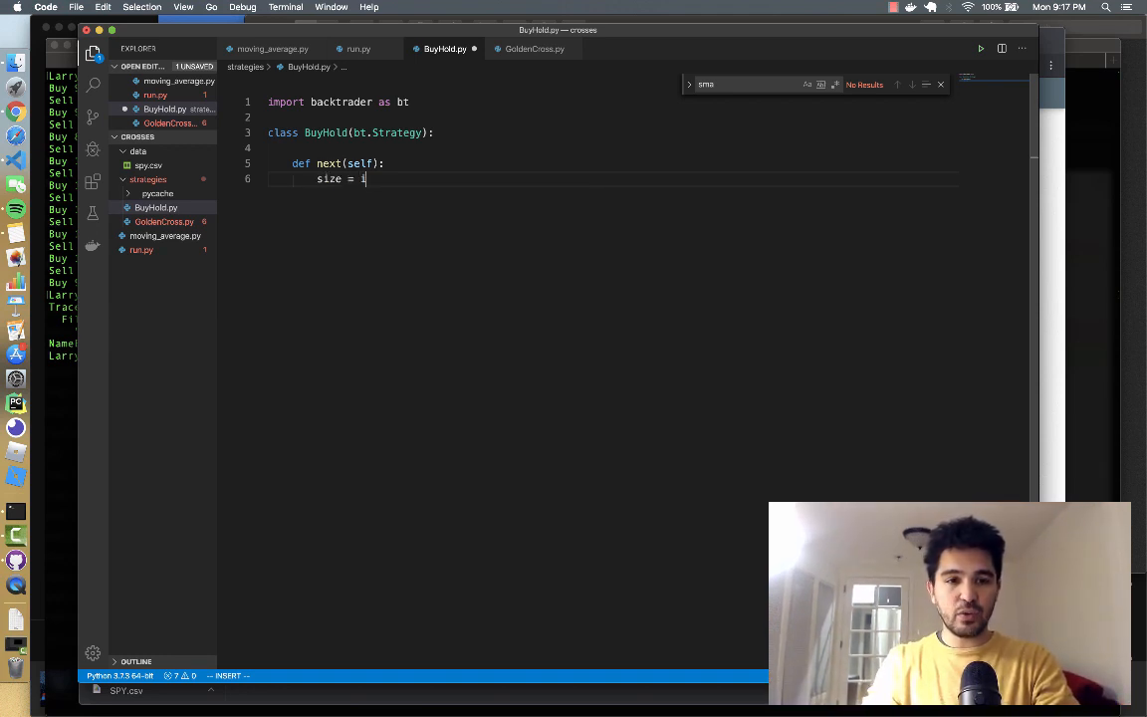
{"action": "type", "text": "nt(self.broker.getcash("}
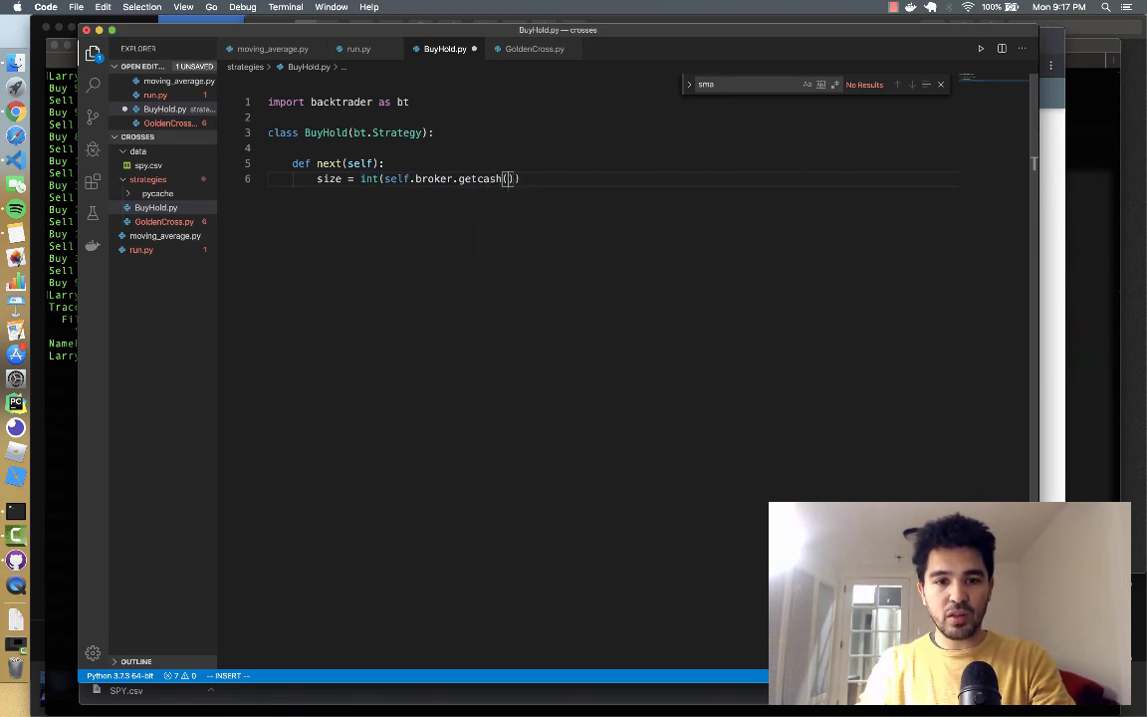
{"action": "type", "text": "/"}
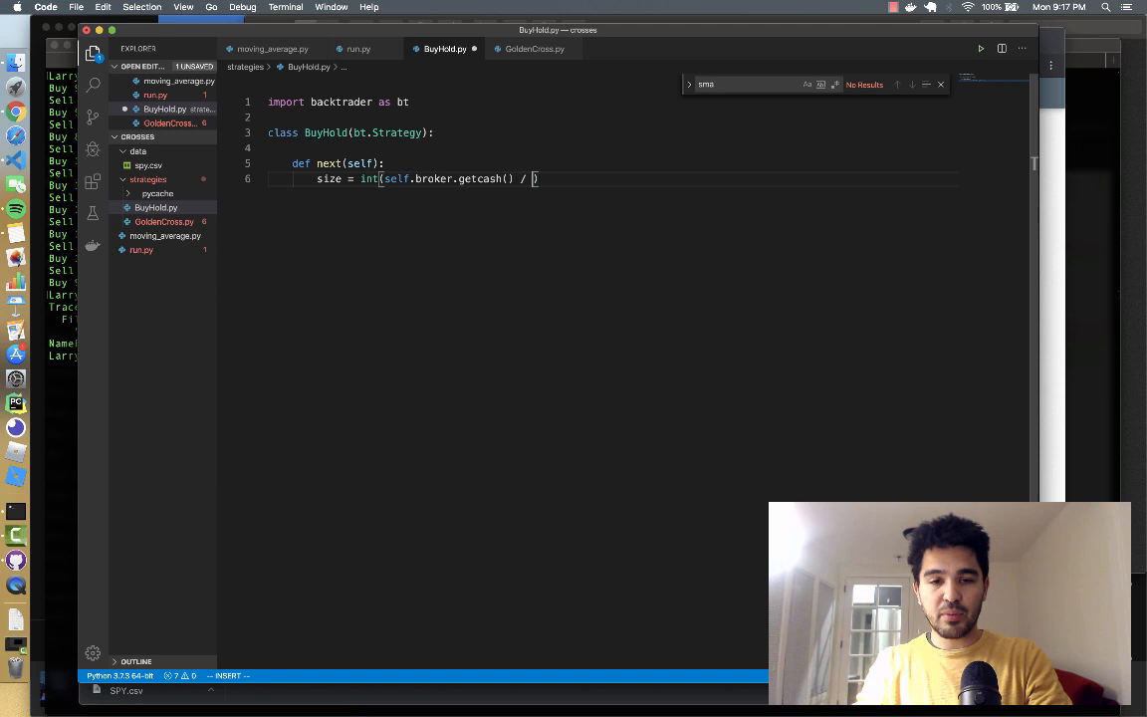
{"action": "type", "text": "self.data"}
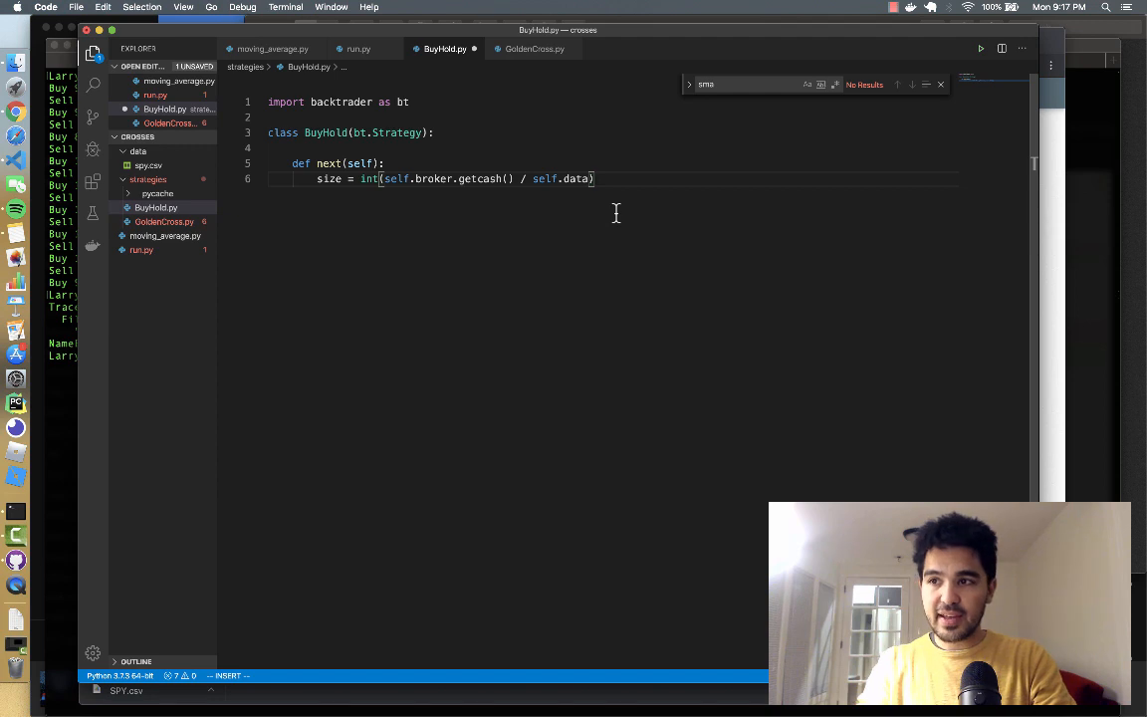
{"action": "type", "text": "self."}
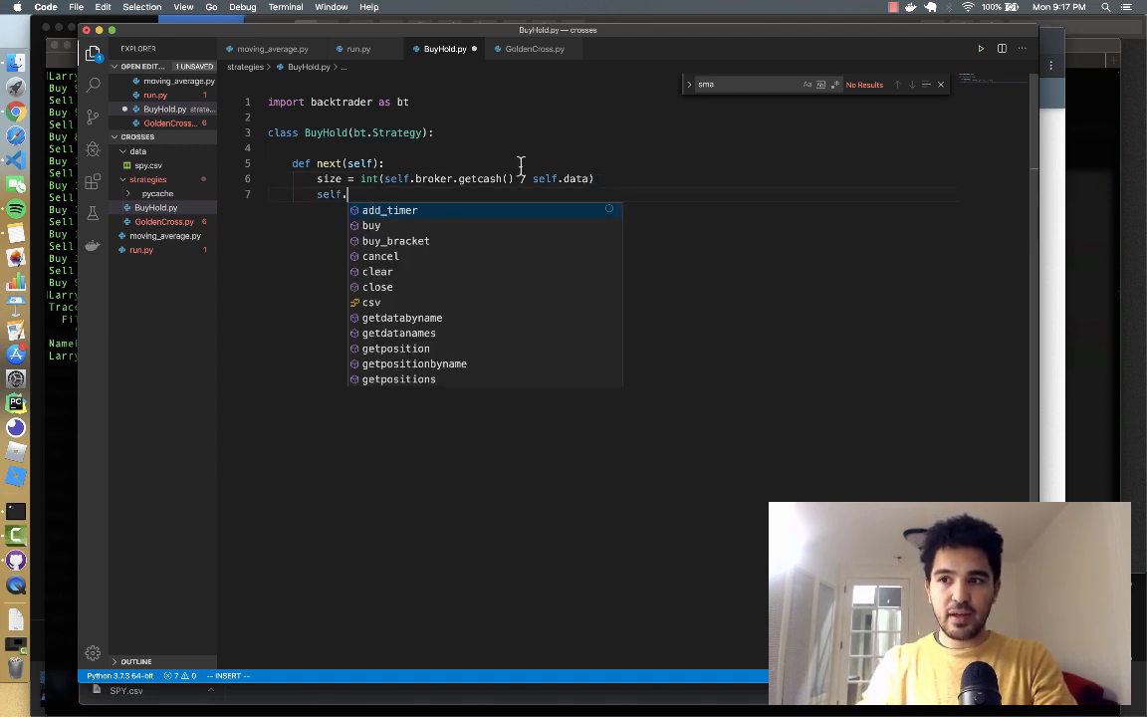
{"action": "type", "text": "buy(size=size"}
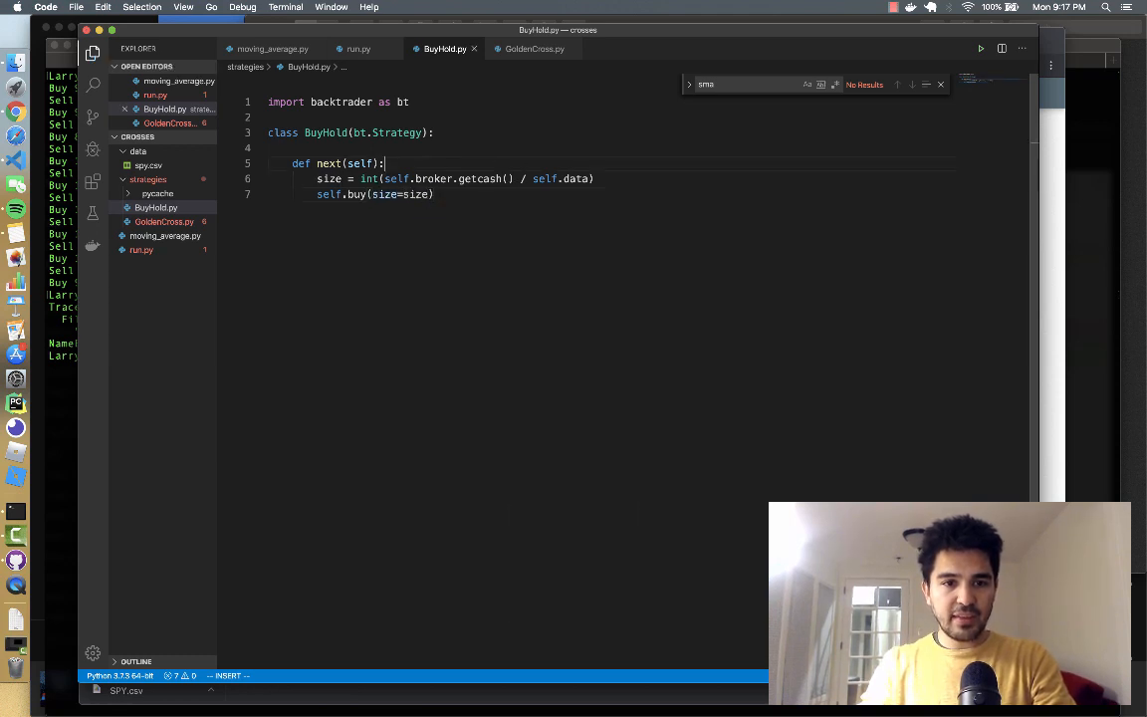
{"action": "type", "text": "if position."}
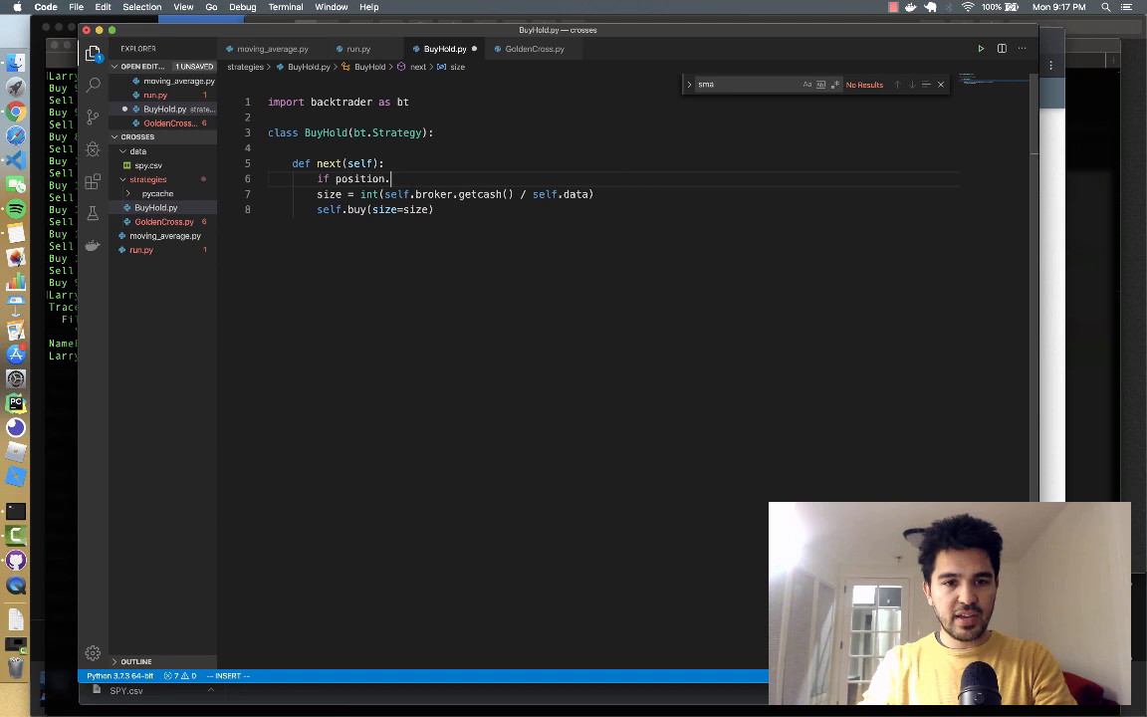
{"action": "type", "text": "size"}
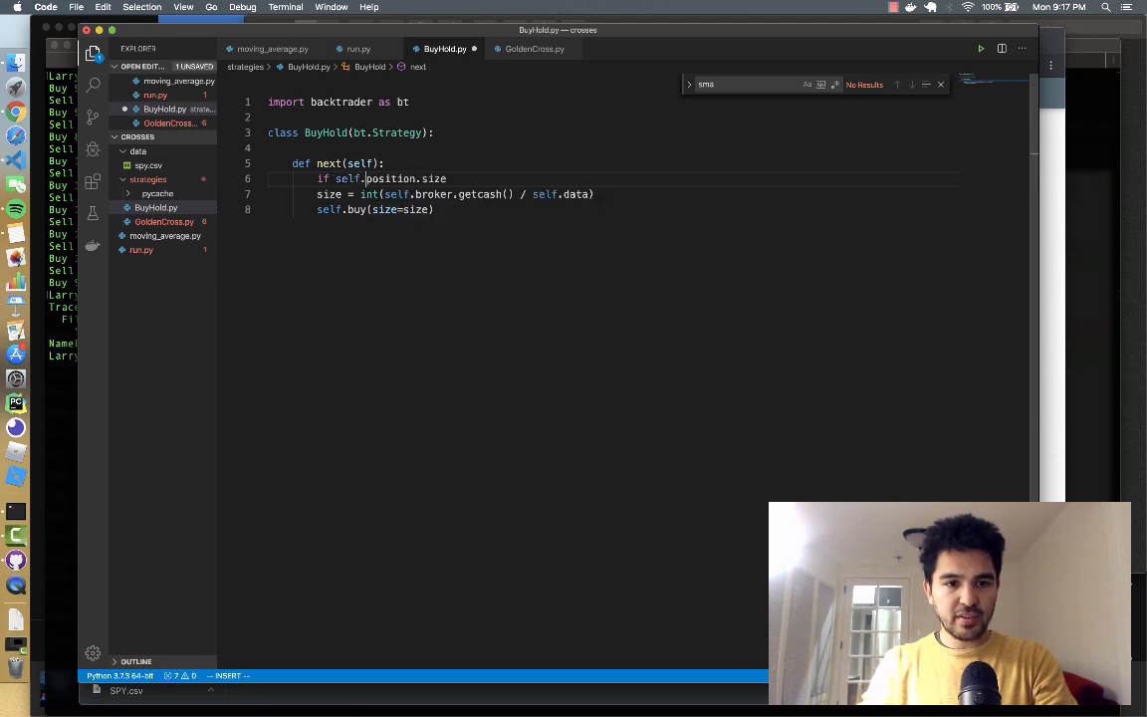
{"action": "type", "text": "== 0:"}
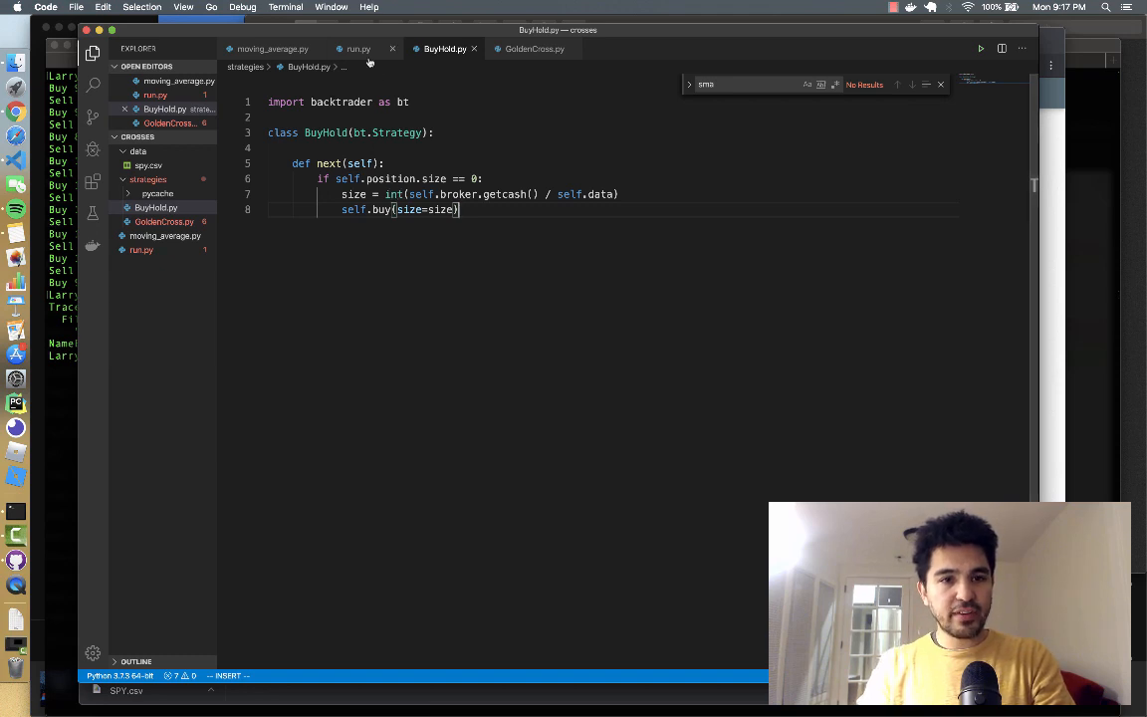
In run.py, import BuyHold from strategies.BuyHold and pass it to cerebro.addstrategy
{"action": "left_click", "coordinate": [358, 48]}
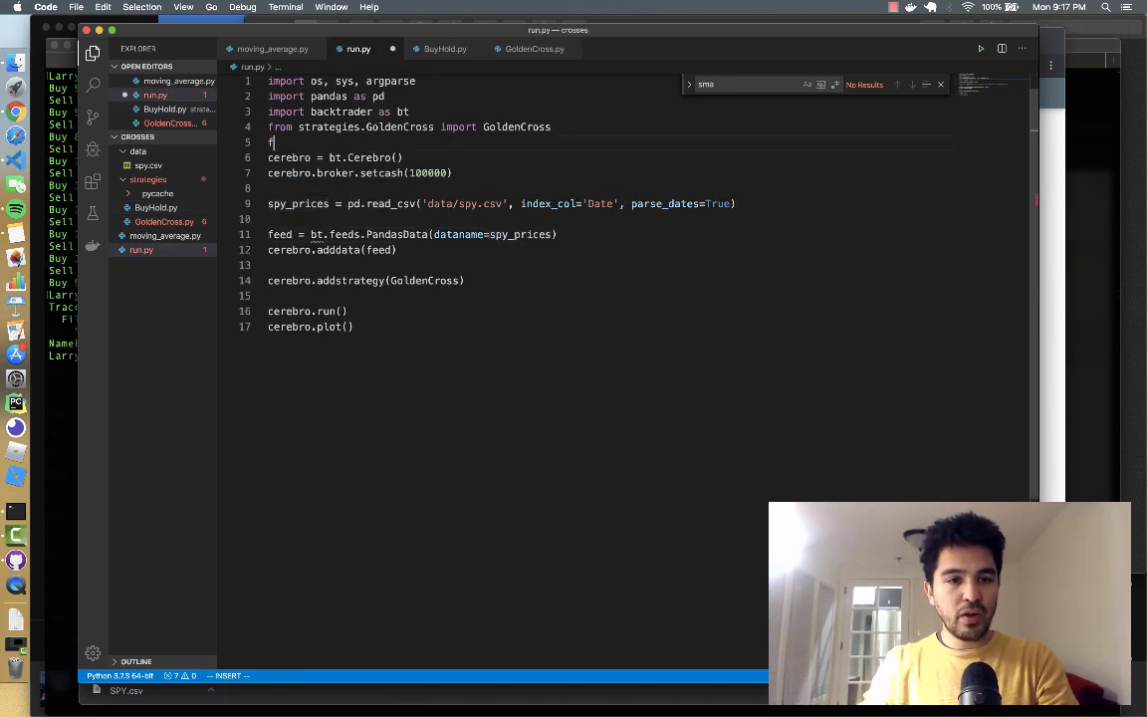
{"action": "type", "text": "rom strategies."}
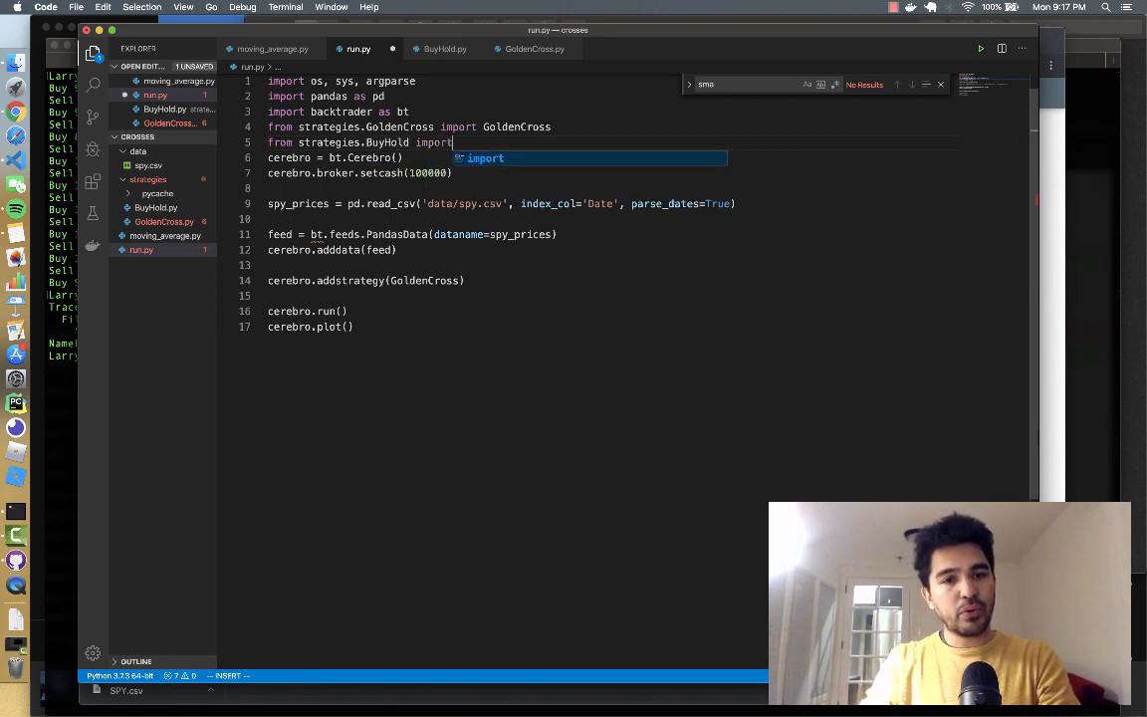
{"action": "type", "text": "BuyHold"}
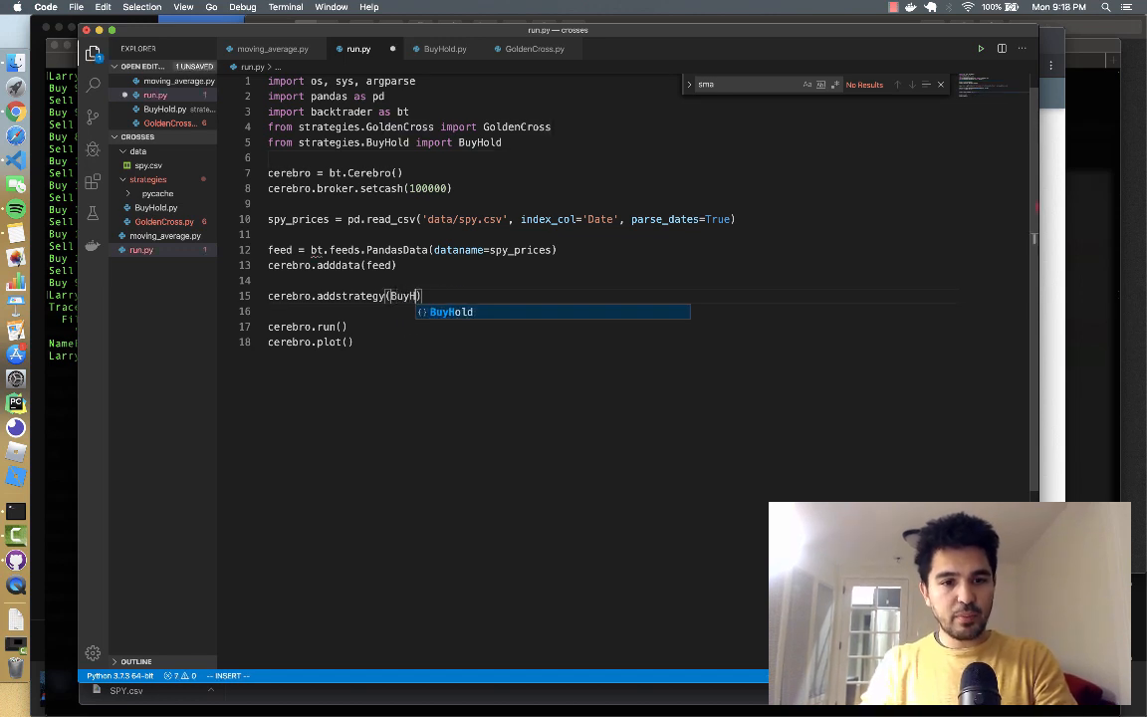
{"action": "key", "text": "tab"}
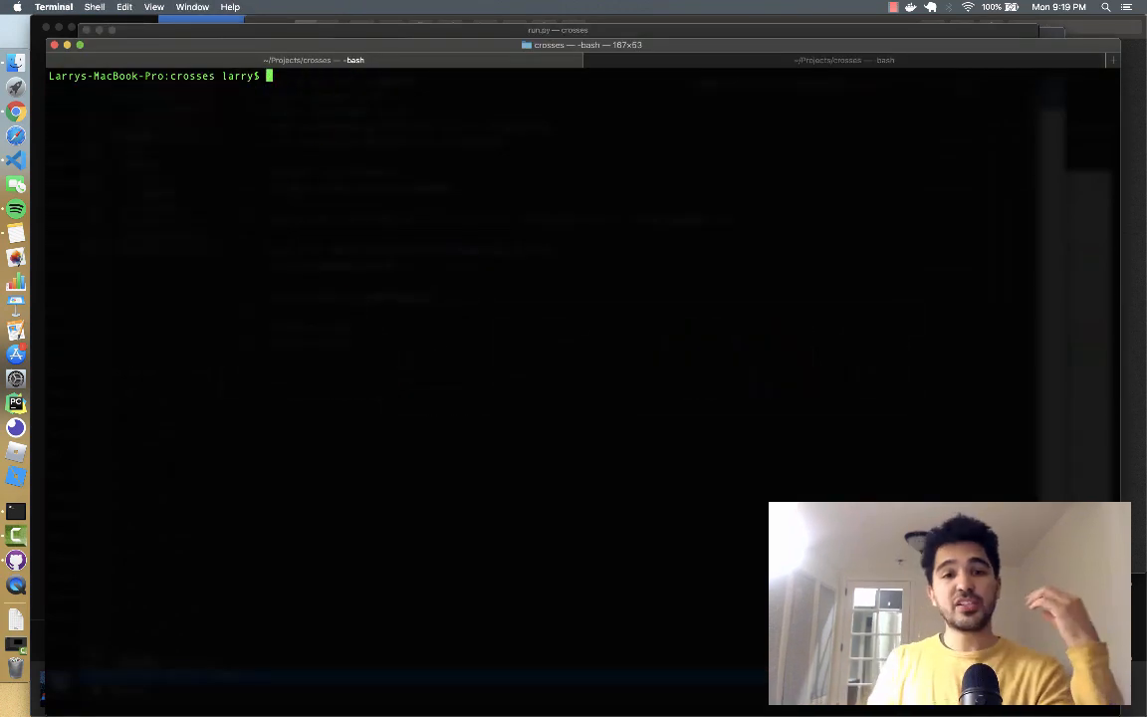
Clear the terminal and begin the 'python run.py' command
{"action": "type", "text": "clear"}
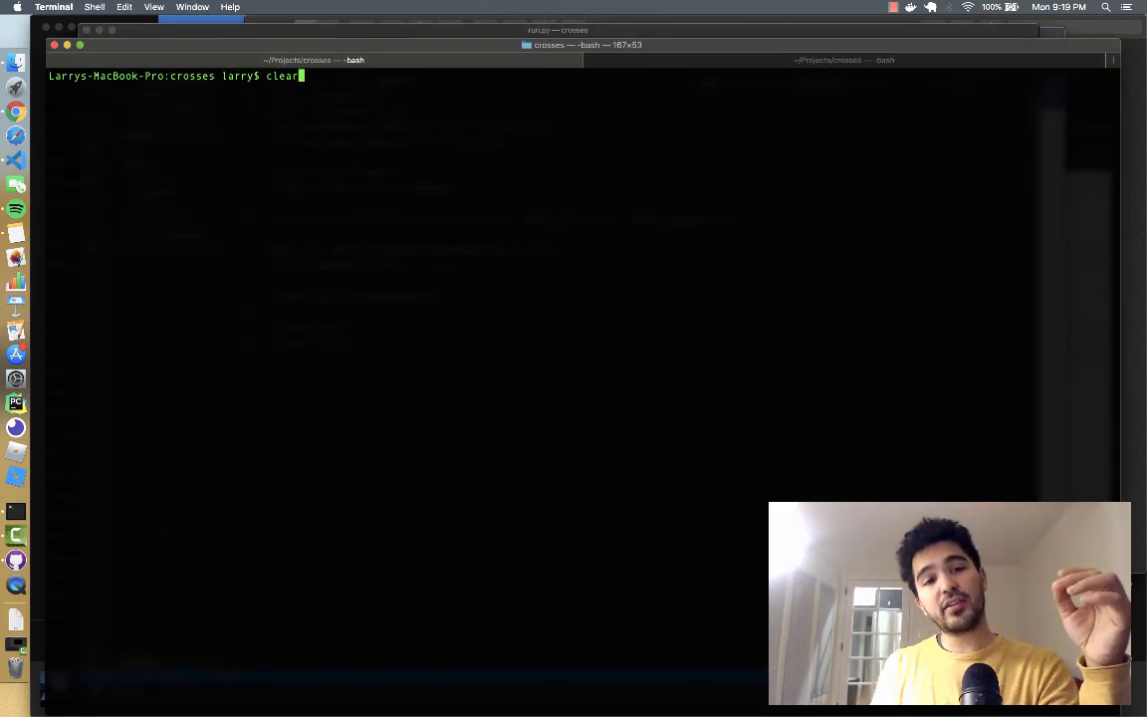
{"action": "type", "text": "py"}
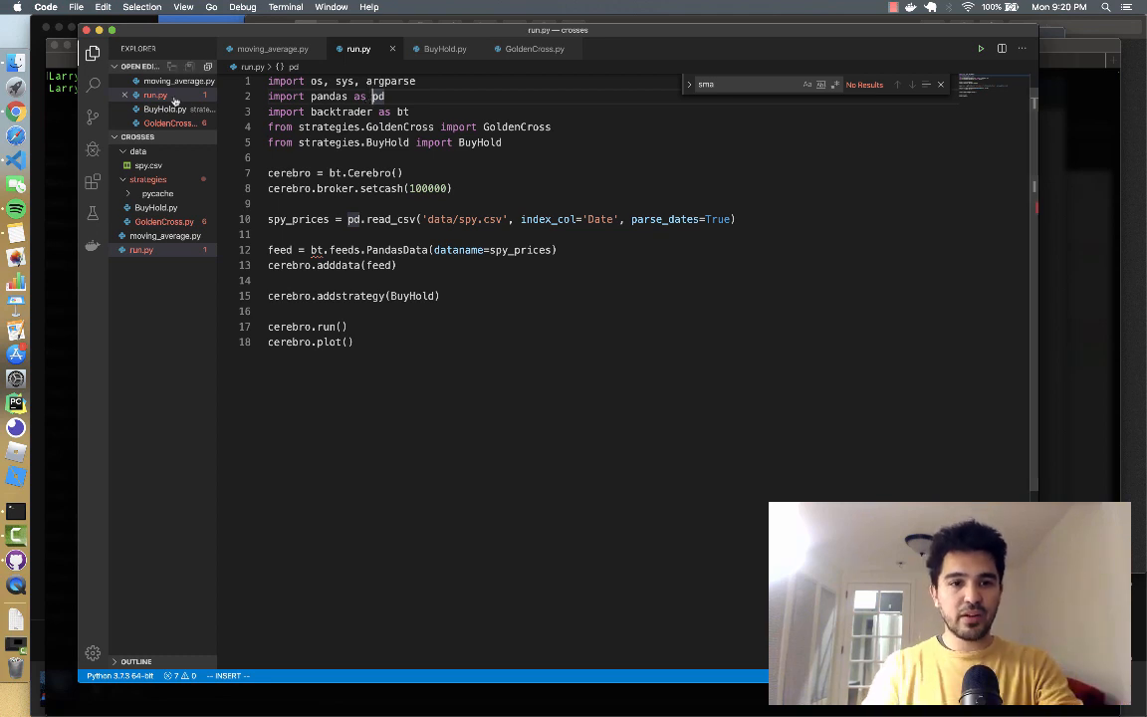
Create parser = argparse.ArgumentParser() with a string 'strategy' argument, help 'which strategy to run'
{"action": "key", "text": "enter"}
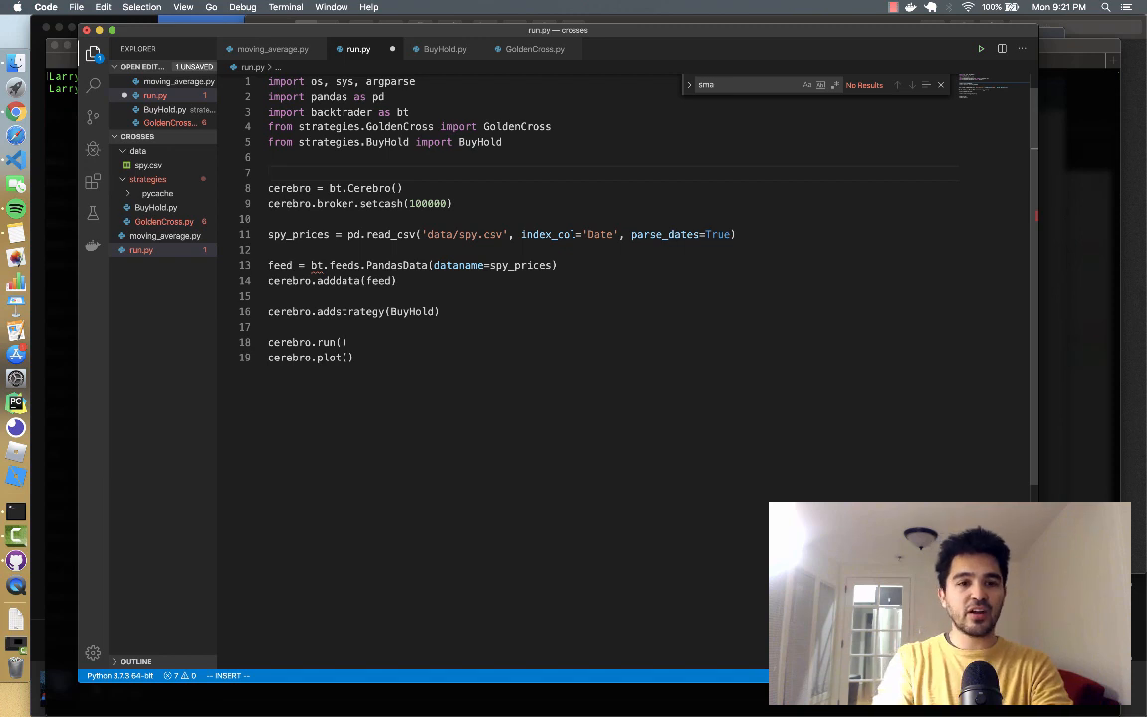
{"action": "type", "text": "parser"}
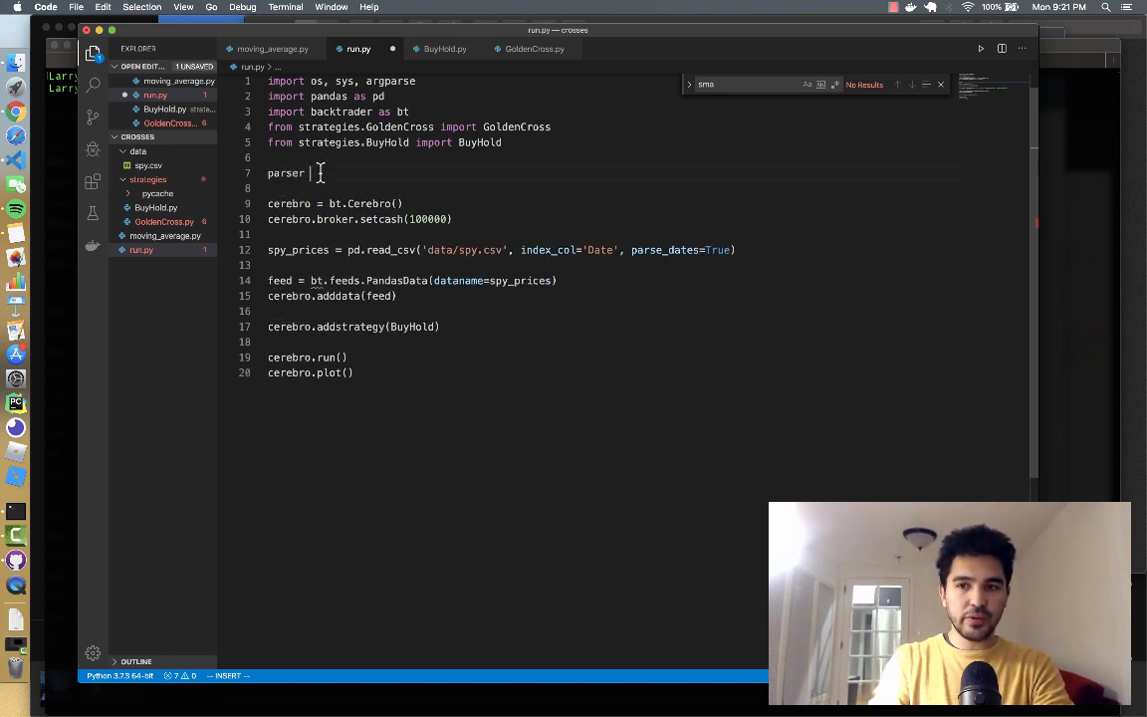
{"action": "type", "text": "= argparse"}
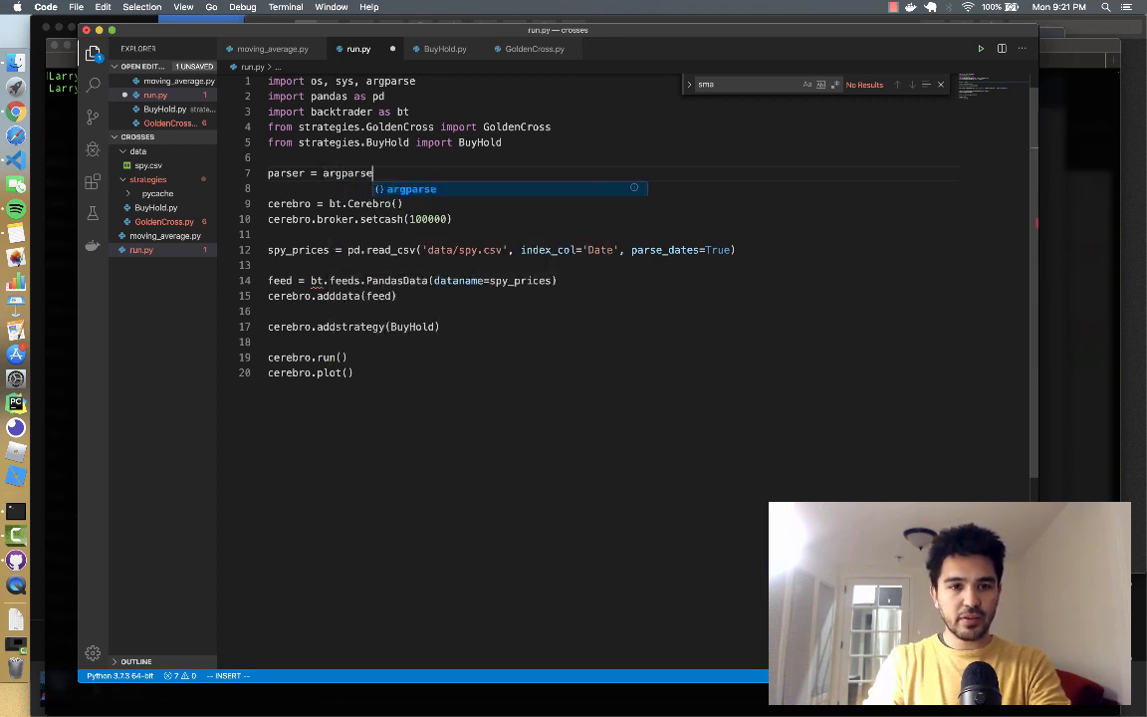
{"action": "type", "text": ".ArgumentParser("}
{"action": "left_click", "coordinate": [482, 189]}
{"action": "type", "text": "parser.add_argument('"}
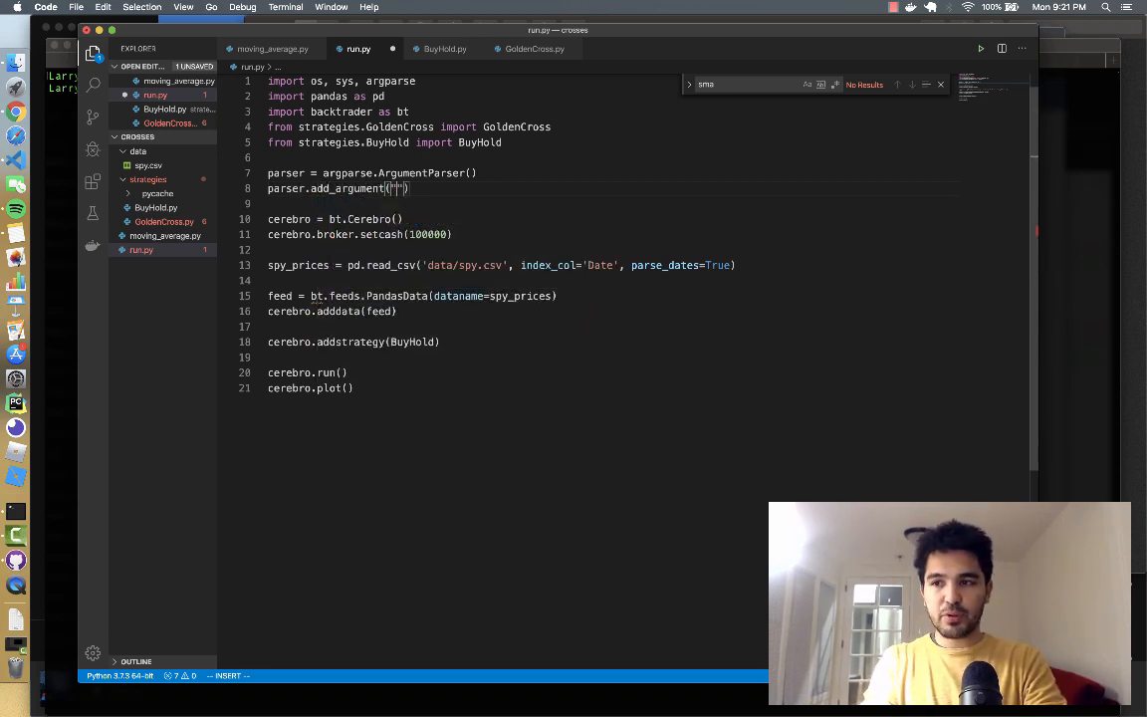
{"action": "type", "text": "strategy"}
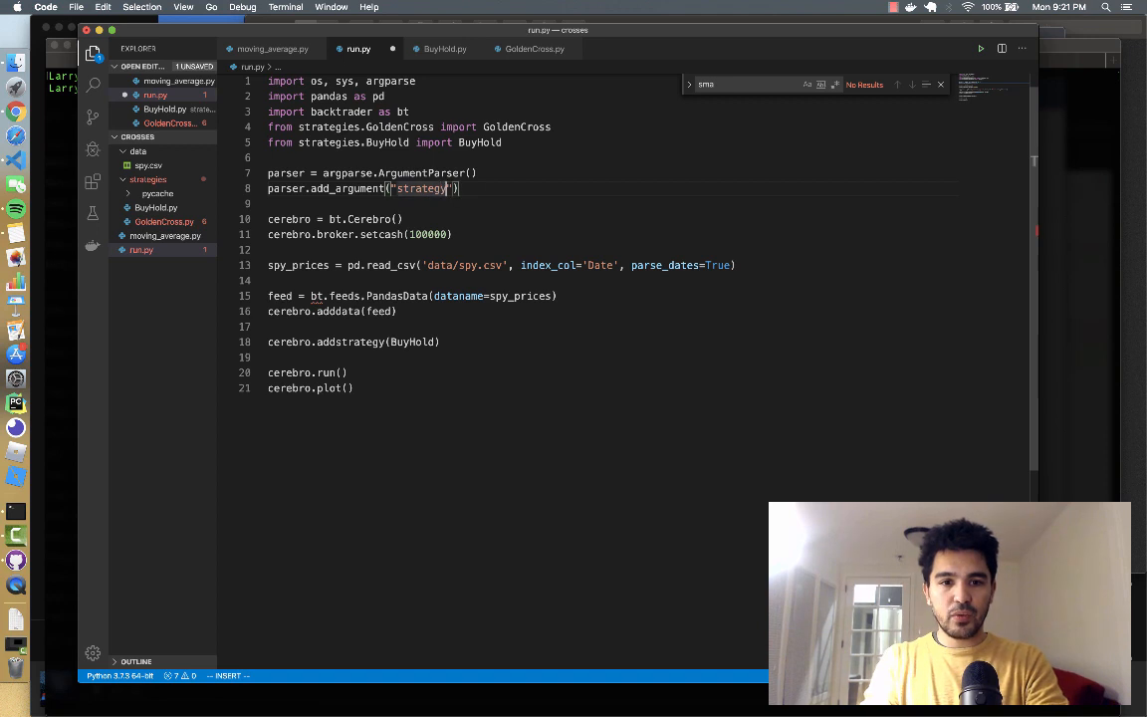
{"action": "type", "text": ", help=\"w"}
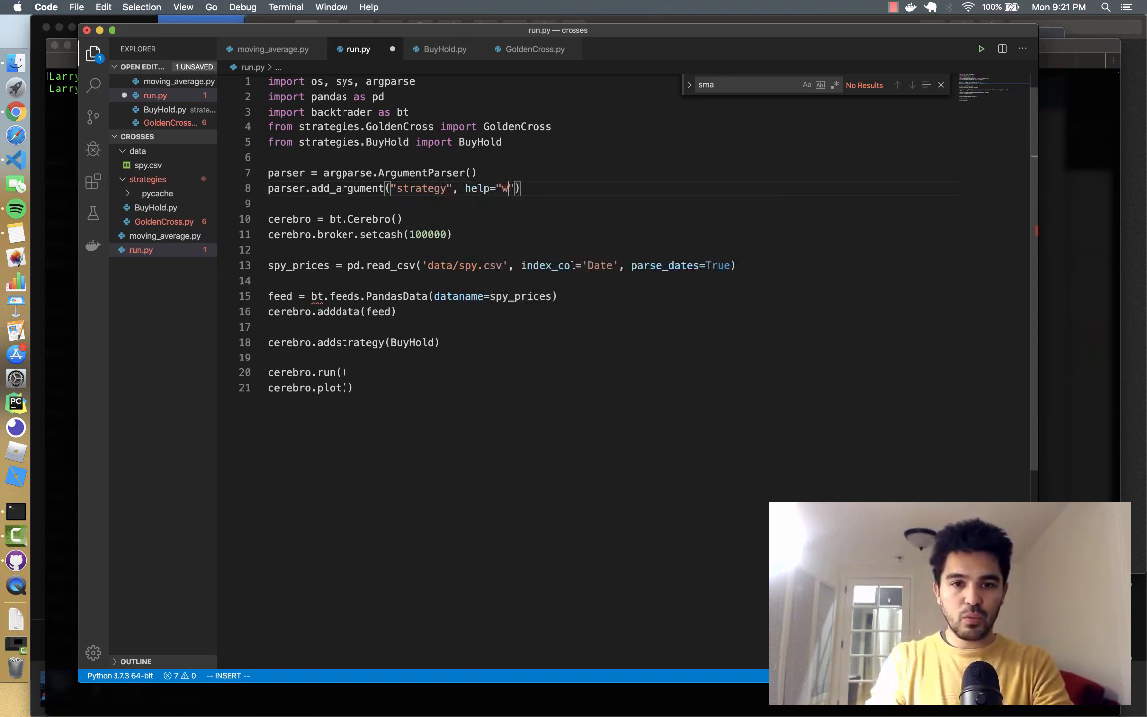
{"action": "type", "text": "hich strategy to run"}
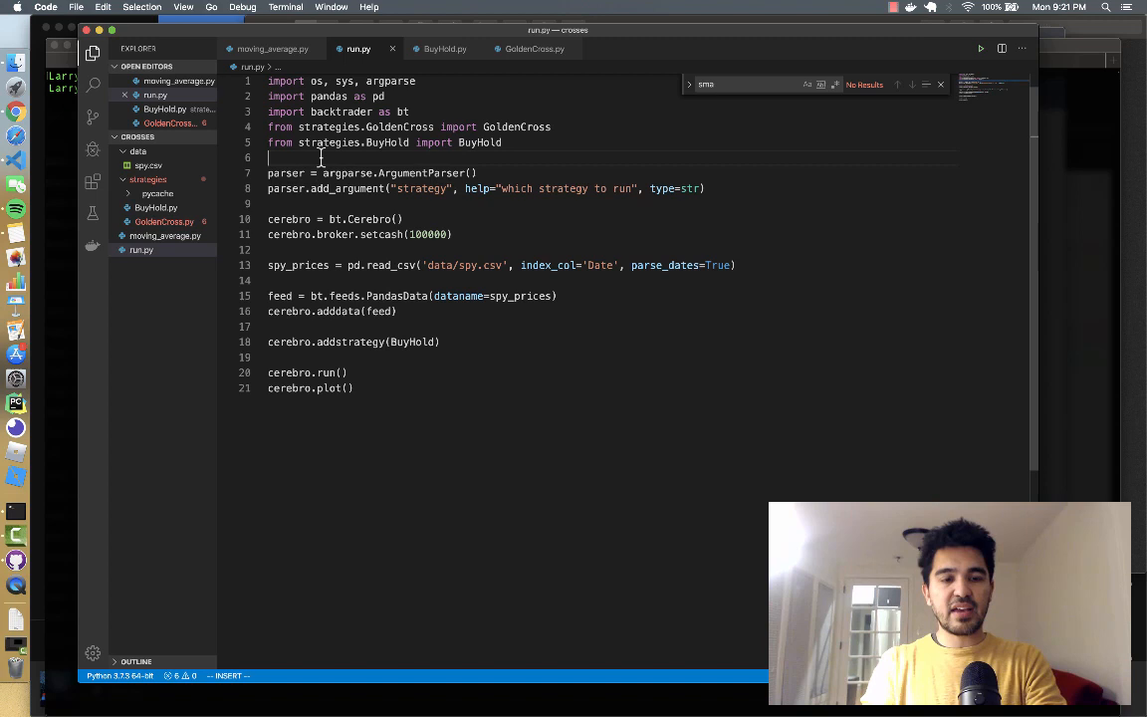
{"action": "key", "text": "enter"}
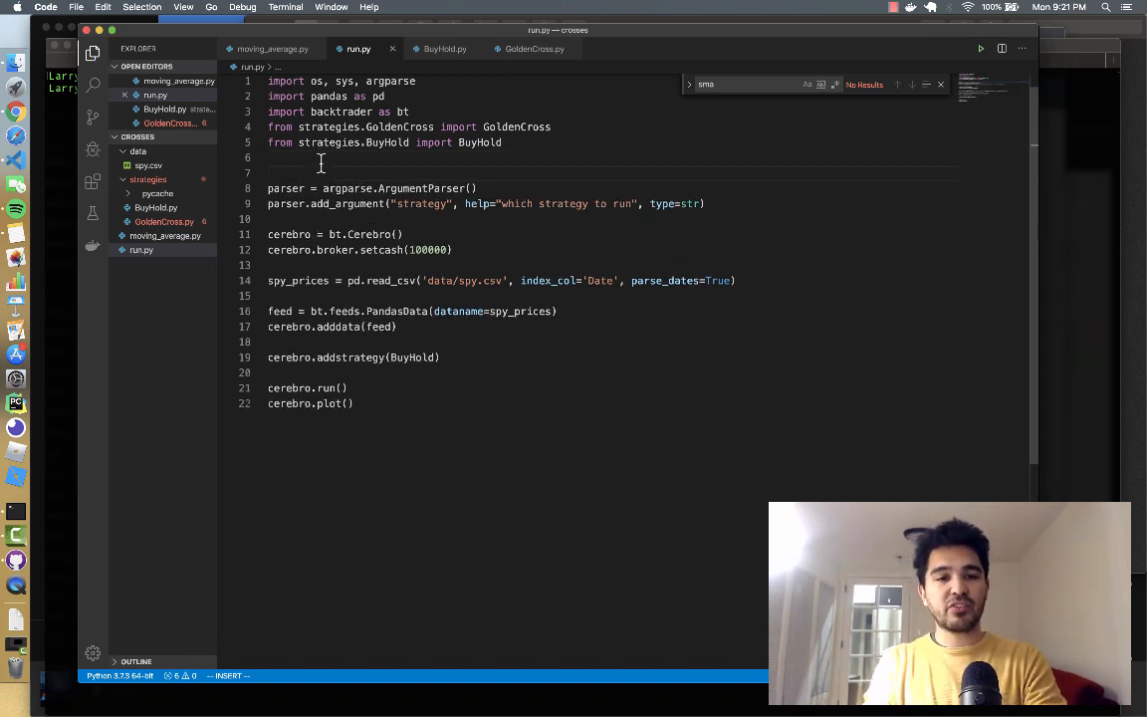
Define strategies = {'golden_cross': GoldenCross, 'buy_hold': BuyHold} above the parser
{"action": "type", "text": "star"}
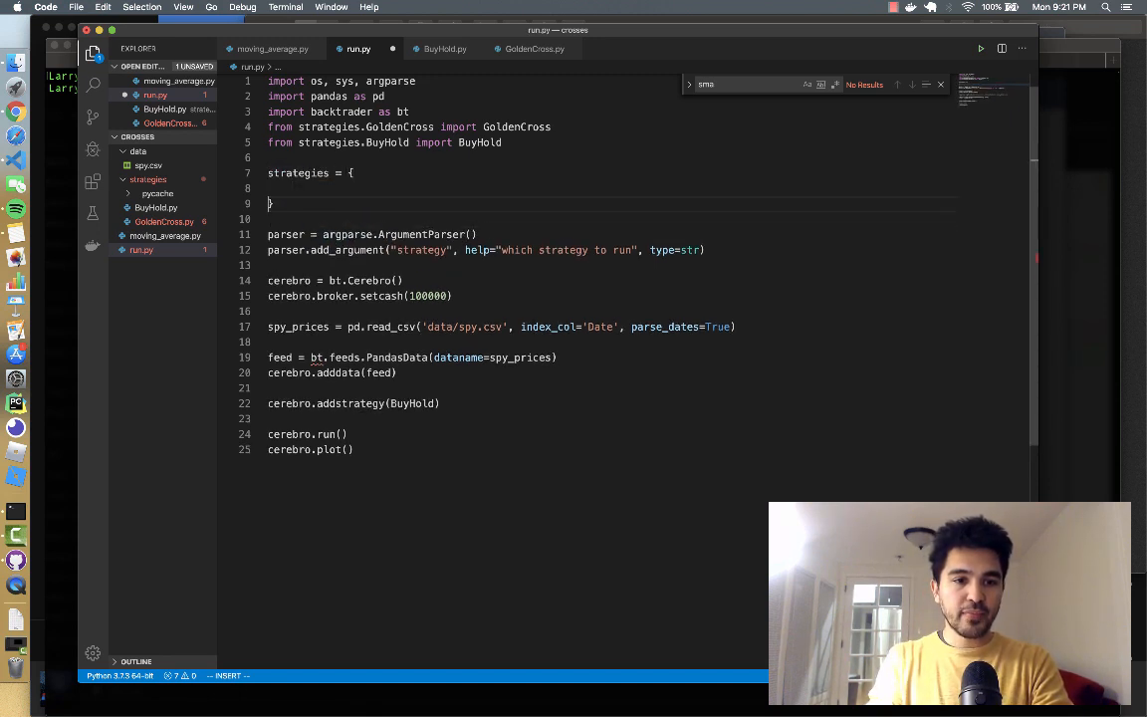
{"action": "type", "text": "\"golden_cross\": GoldenCross,"}
{"action": "type", "text": "\"buy_"}
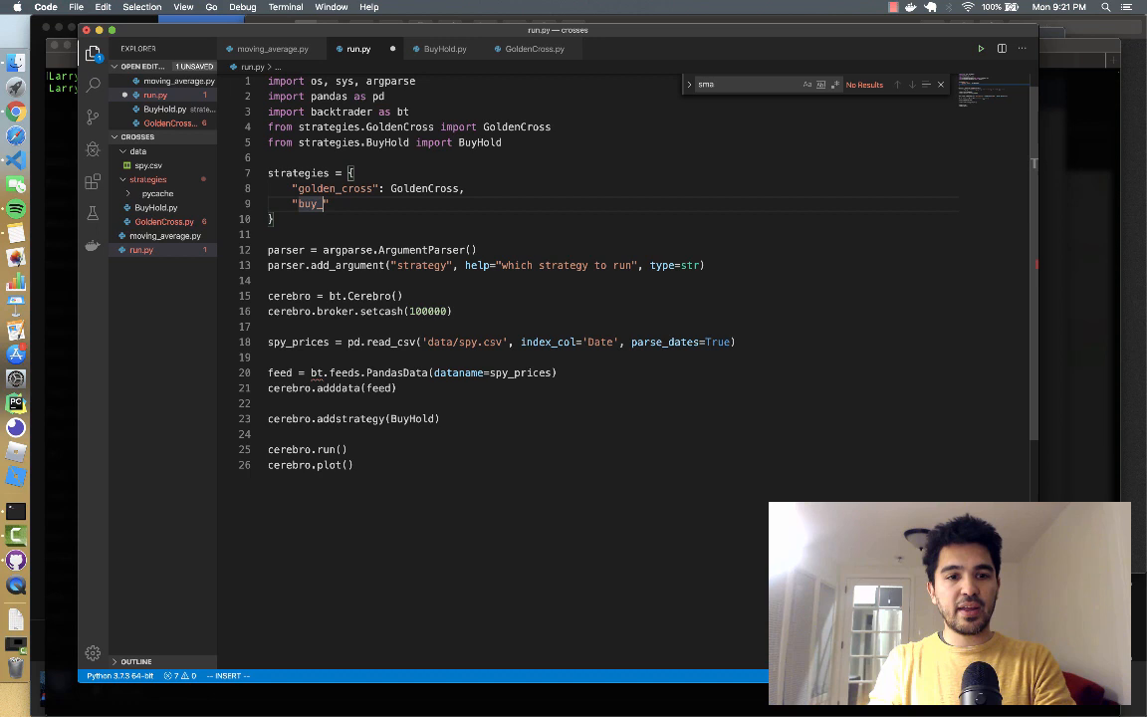
{"action": "type", "text": "hold\": BuyHold"}
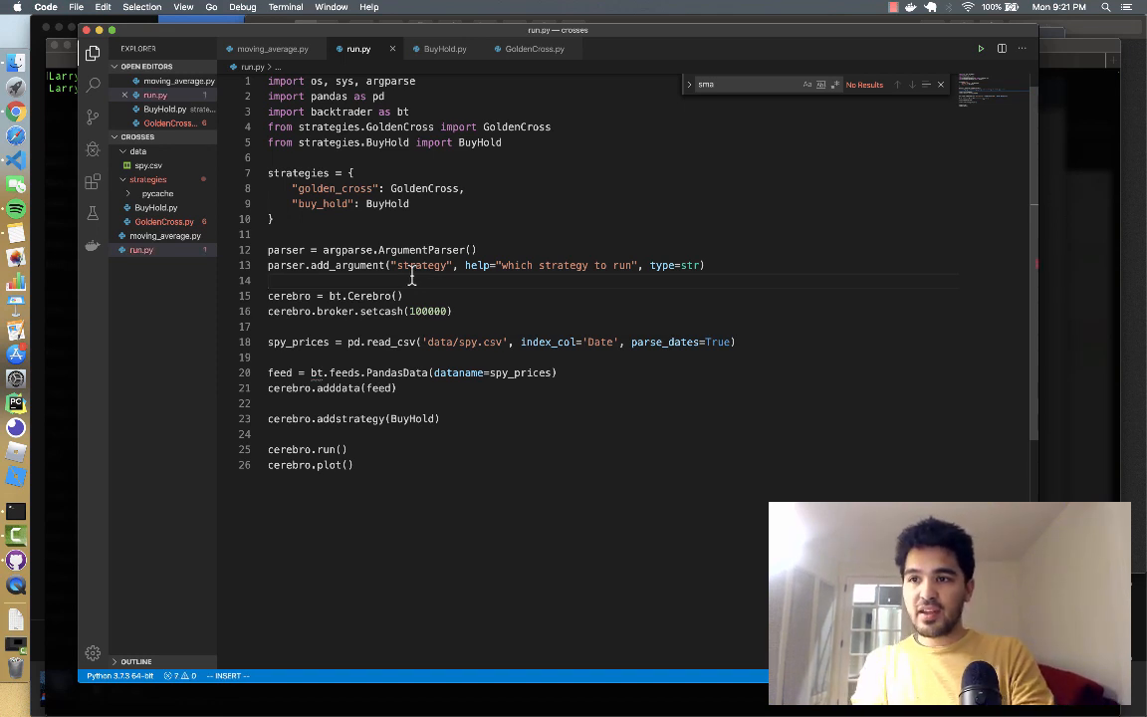
Parse args; if args.strategy isn't in strategies, print the valid keys and sys.exit()
{"action": "type", "text": "args = p"}
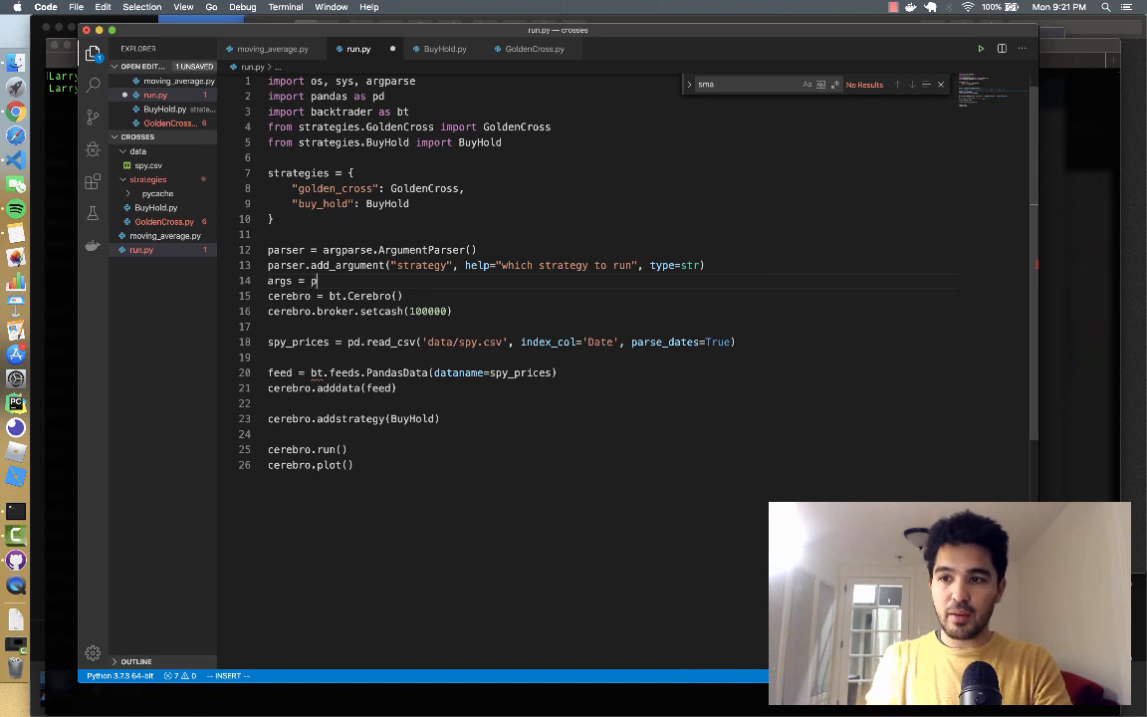
{"action": "type", "text": "arser.parse_args("}
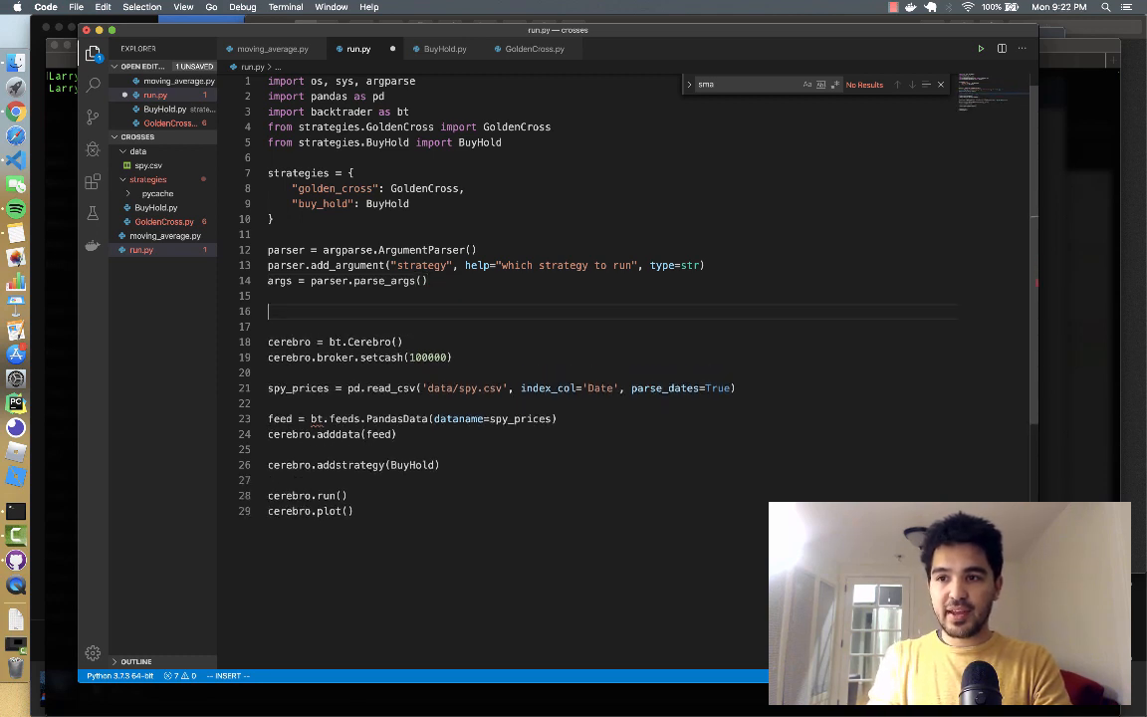
{"action": "type", "text": "if not args."}
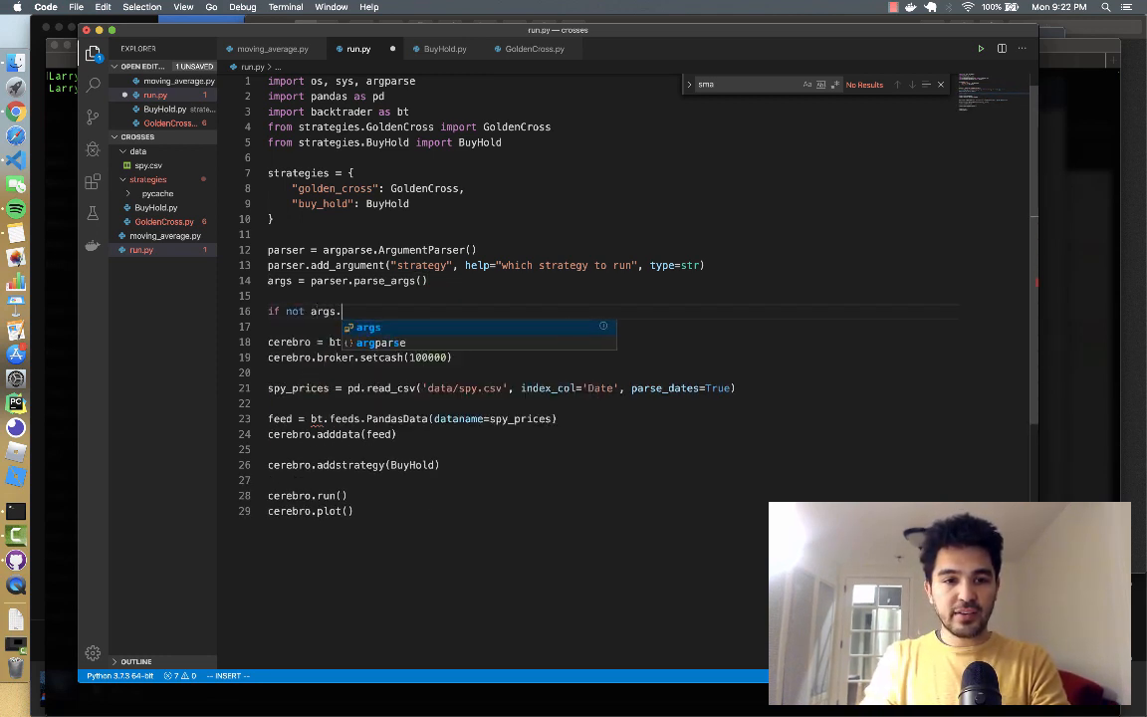
{"action": "type", "text": "strategy"}
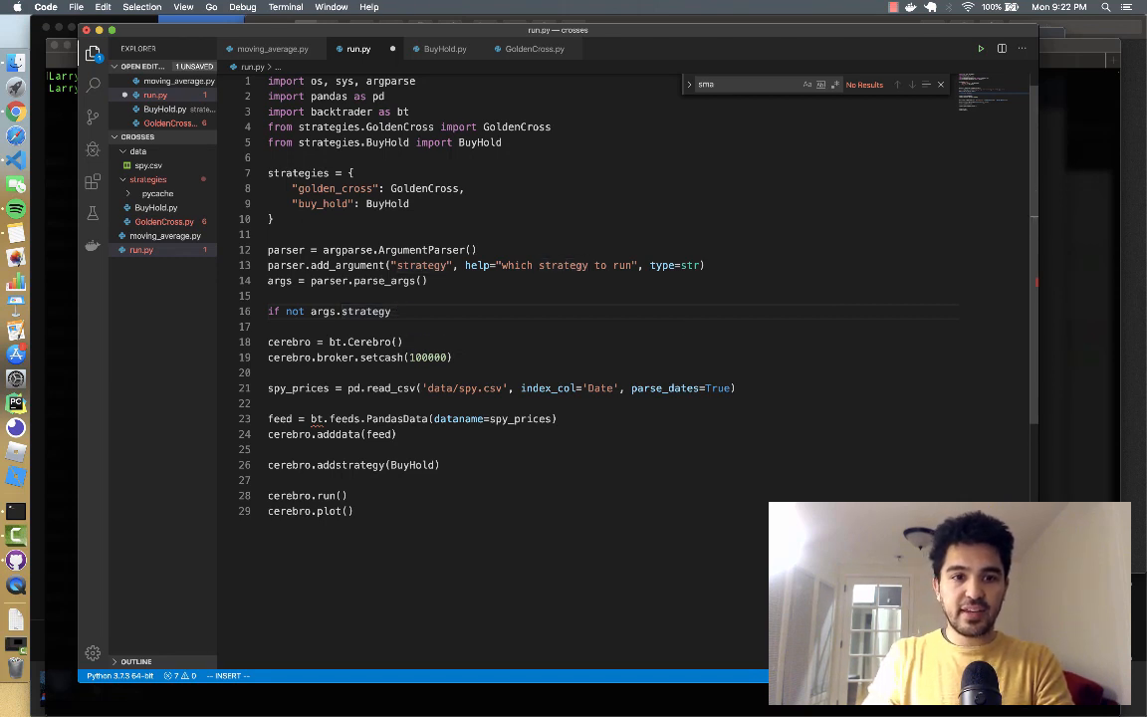
{"action": "type", "text": "in strategies:"}
{"action": "type", "text": "print(\"invalid strategy, must be "}
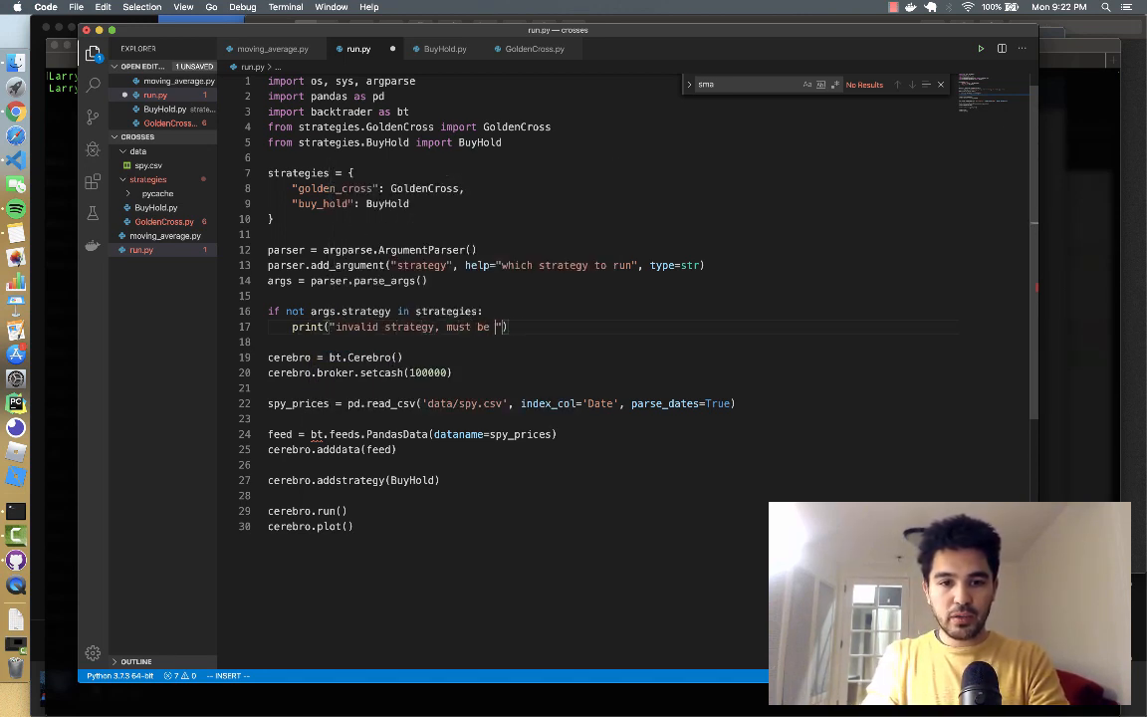
{"action": "type", "text": "one of {}\"."}
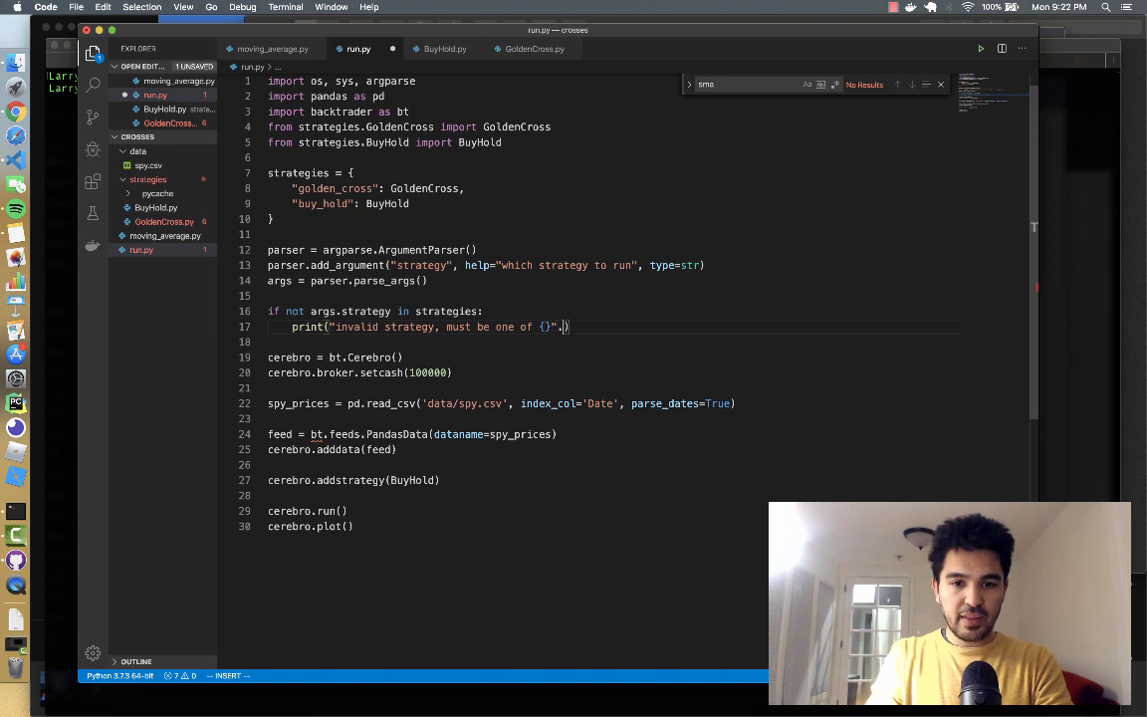
{"action": "type", "text": ".format(strae"}
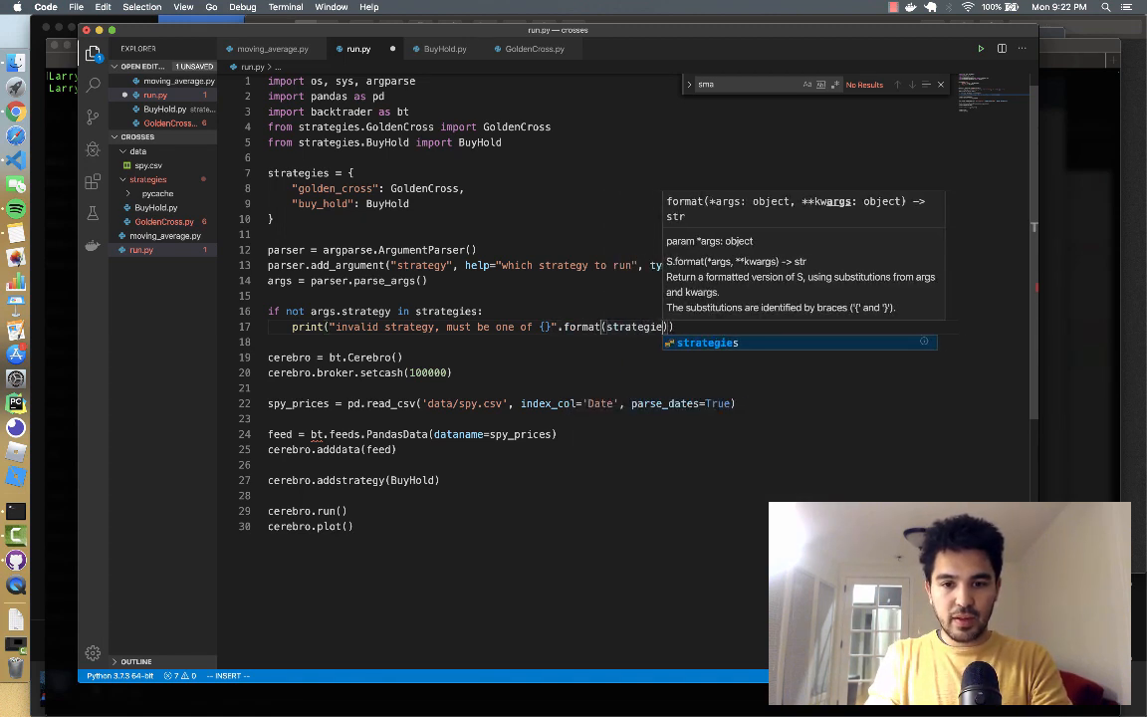
{"action": "type", "text": ".keys()"}
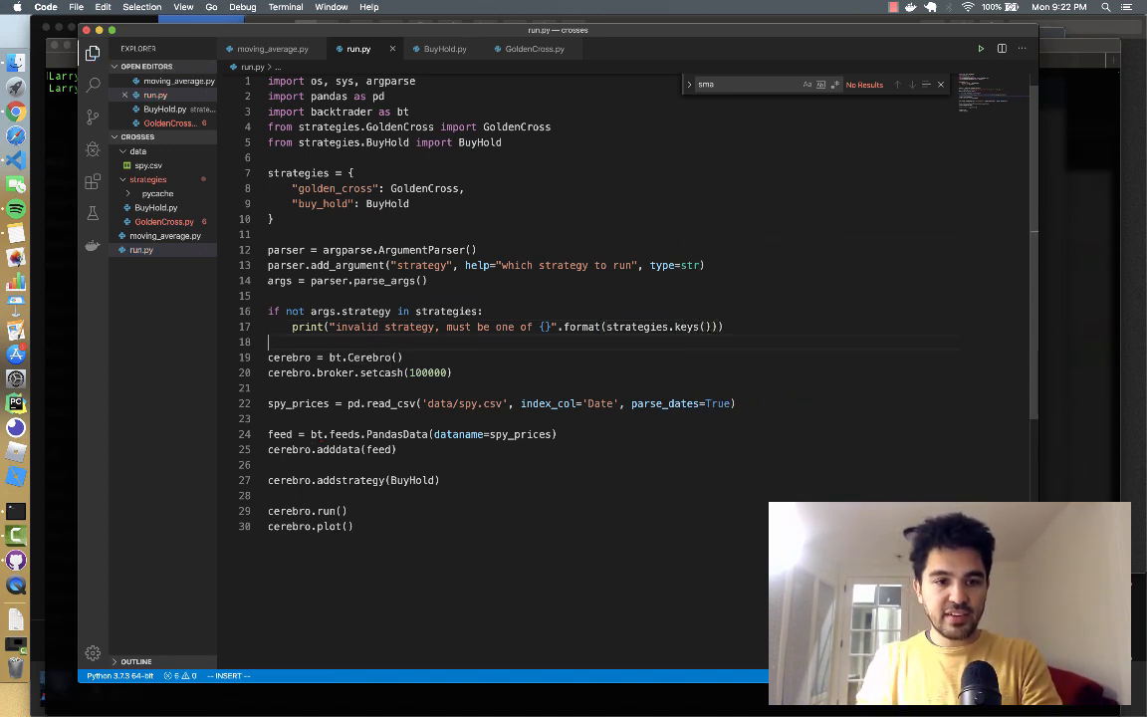
{"action": "type", "text": "sys.exit()"}
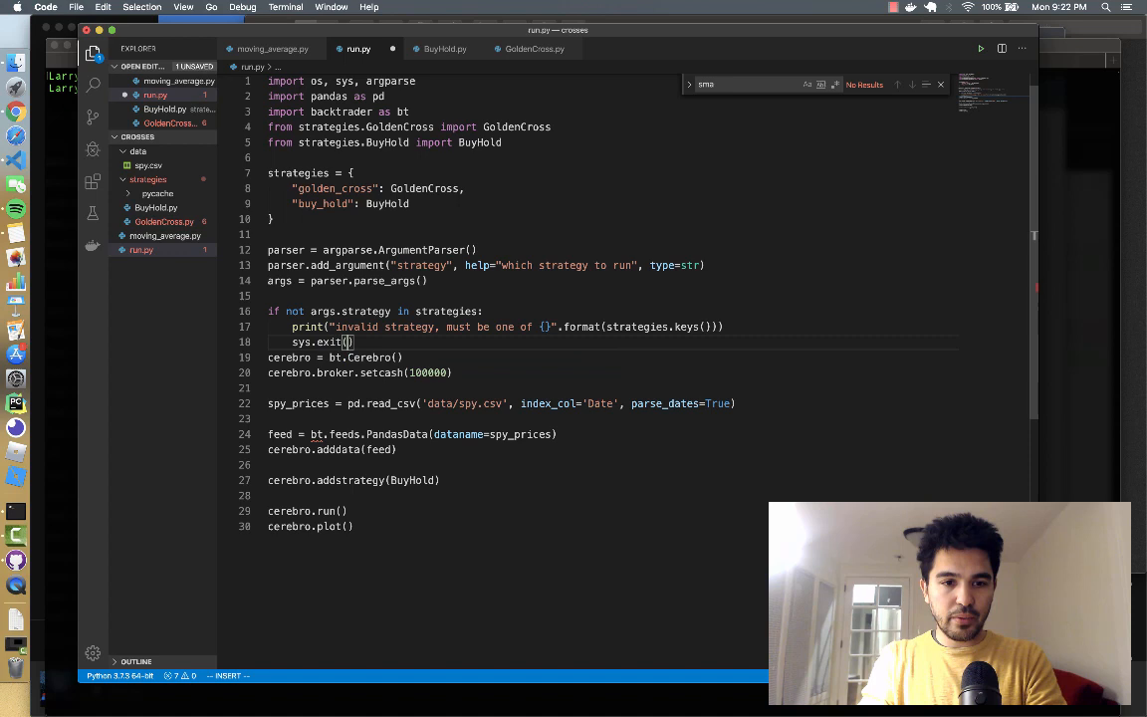
{"action": "key", "text": "enter"}
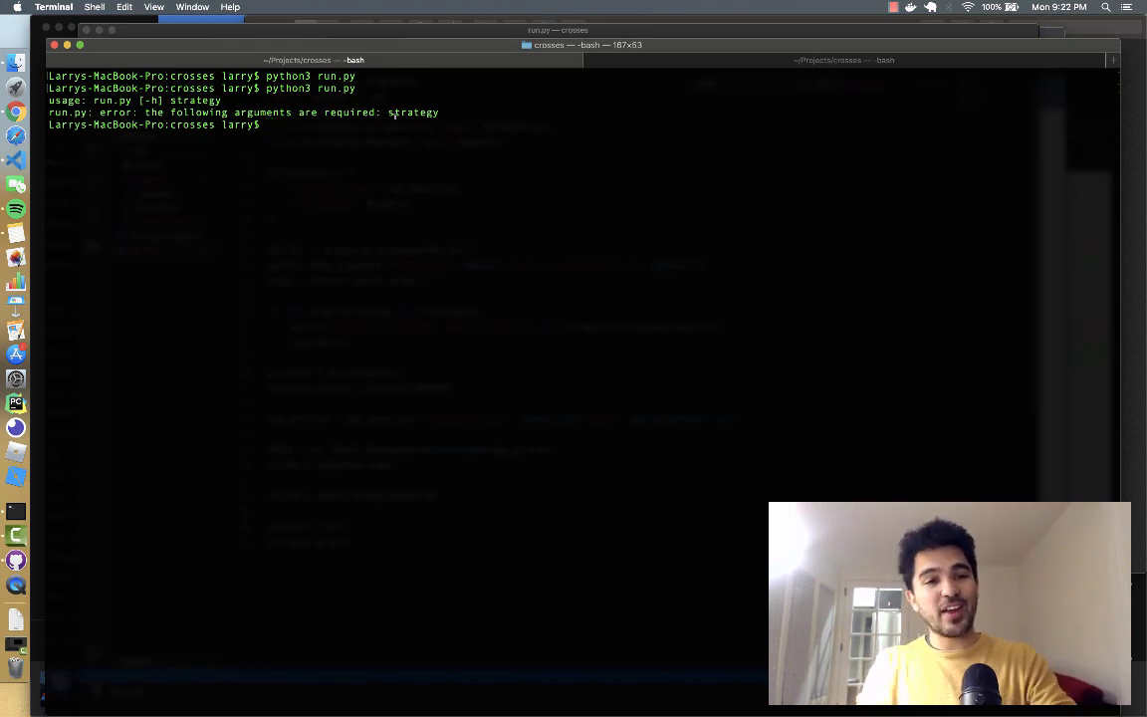
Run python3 run.py with no argument, then with 'hello', to see both errors
{"action": "type", "text": "python3 run.py hello"}
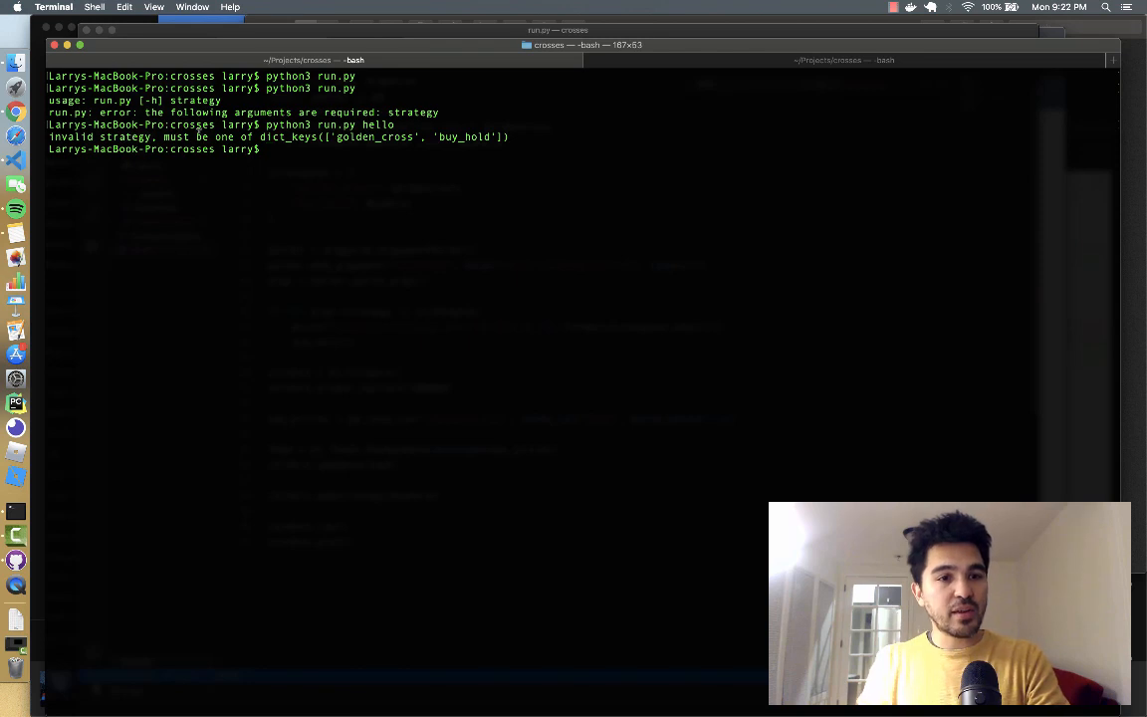
{"action": "type", "text": "python3 run.py hello"}
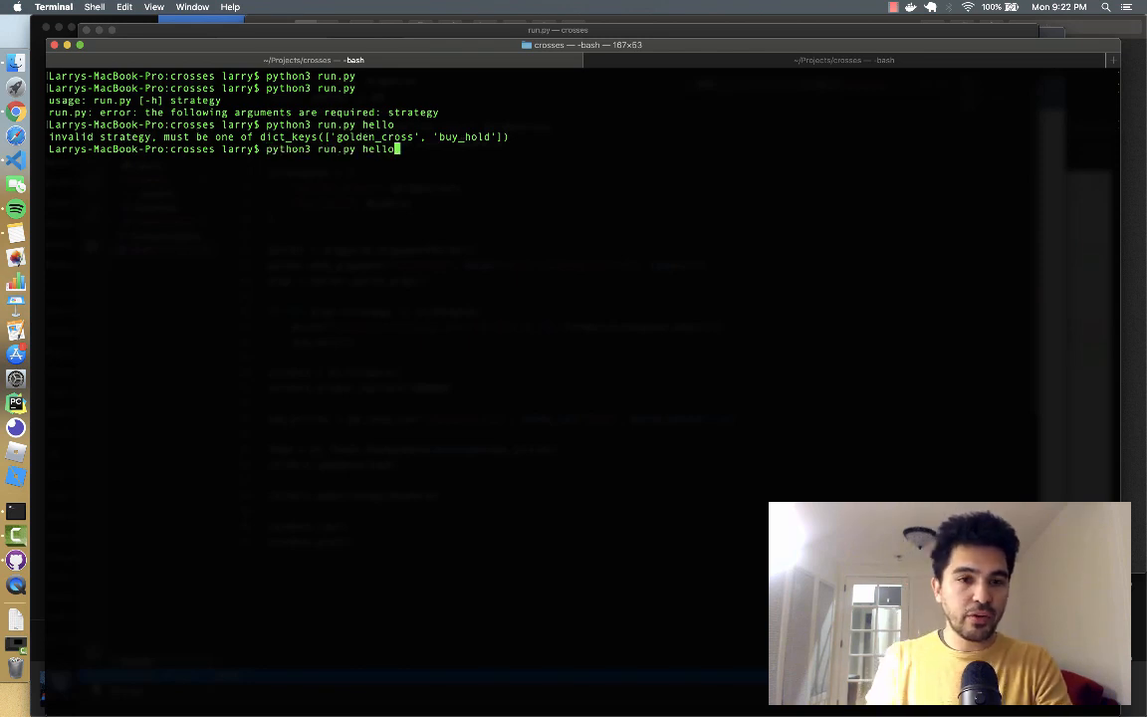
{"action": "key", "text": "backspace"}
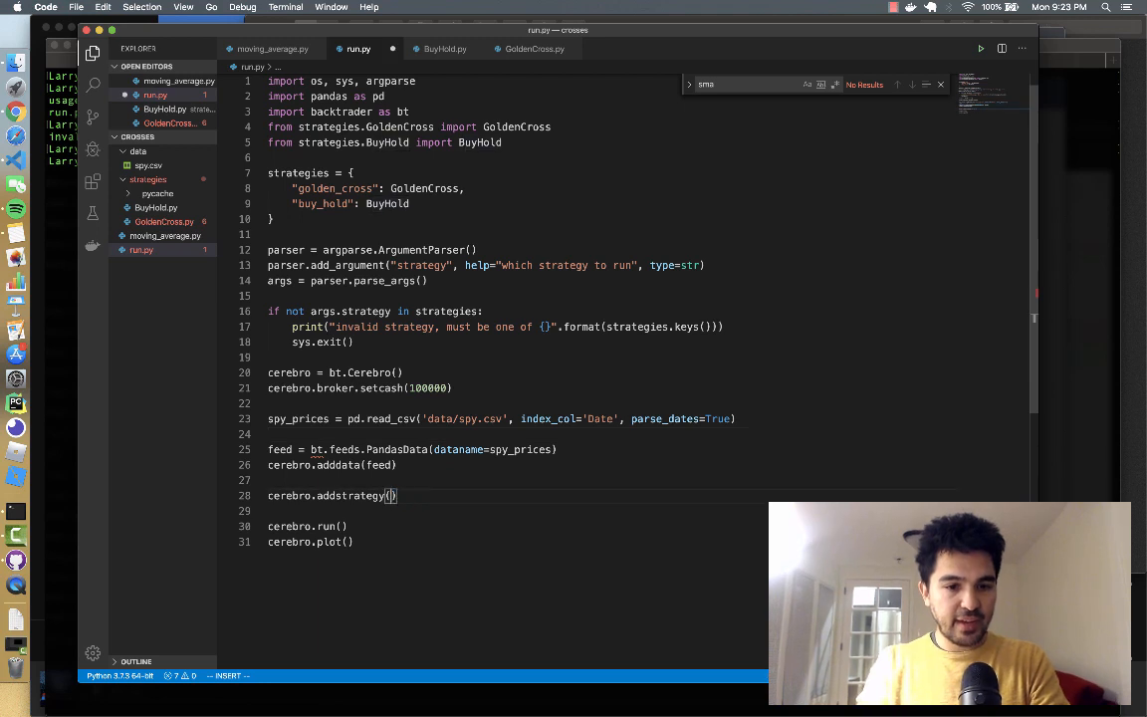
After a failed golden_cross run, change addstrategy's argument to strategies[args.strategy]
{"action": "type", "text": "arg."}
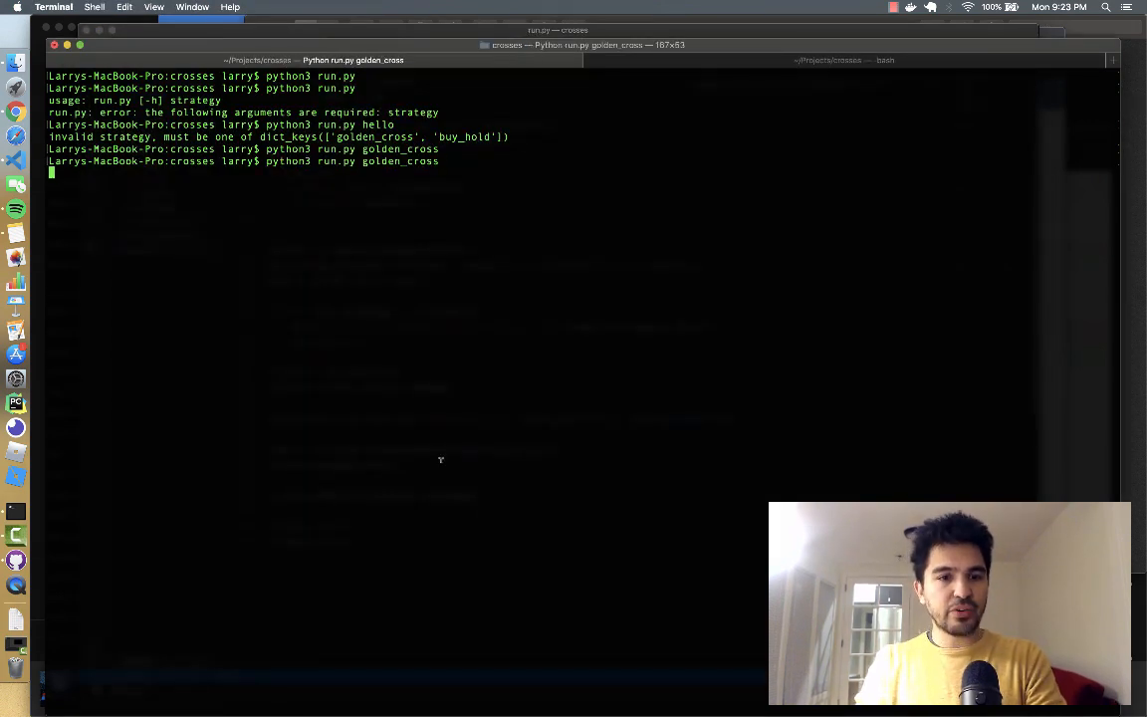
{"action": "key", "text": "Return"}
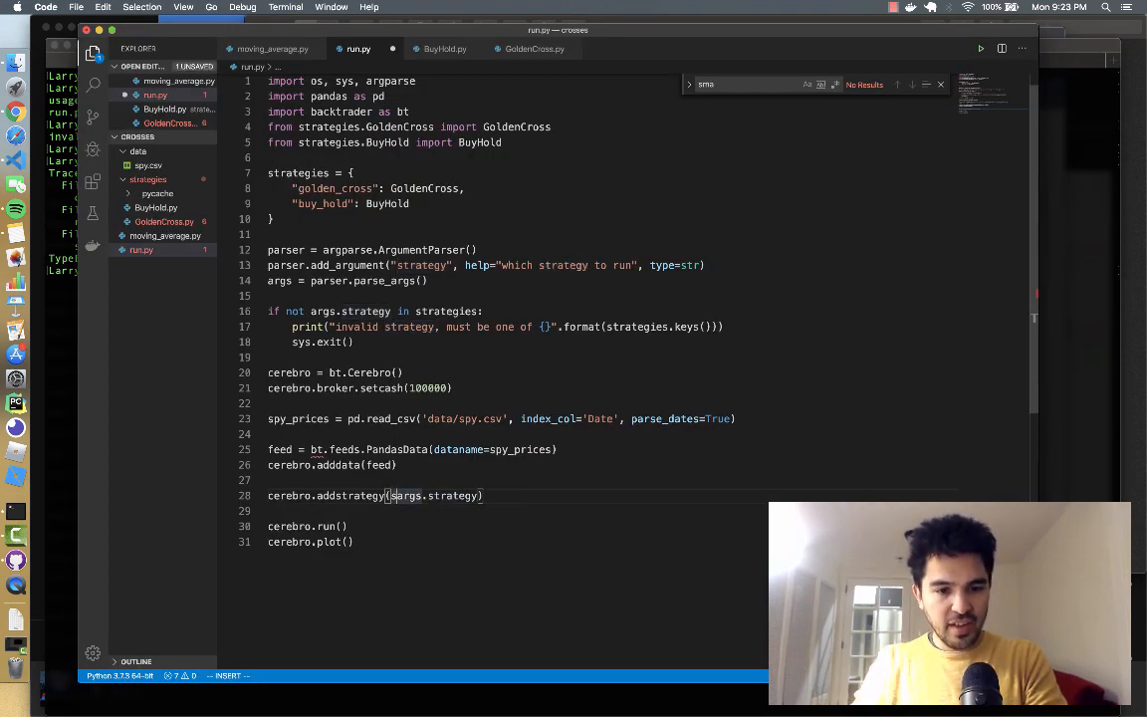
{"action": "type", "text": "strategies["}
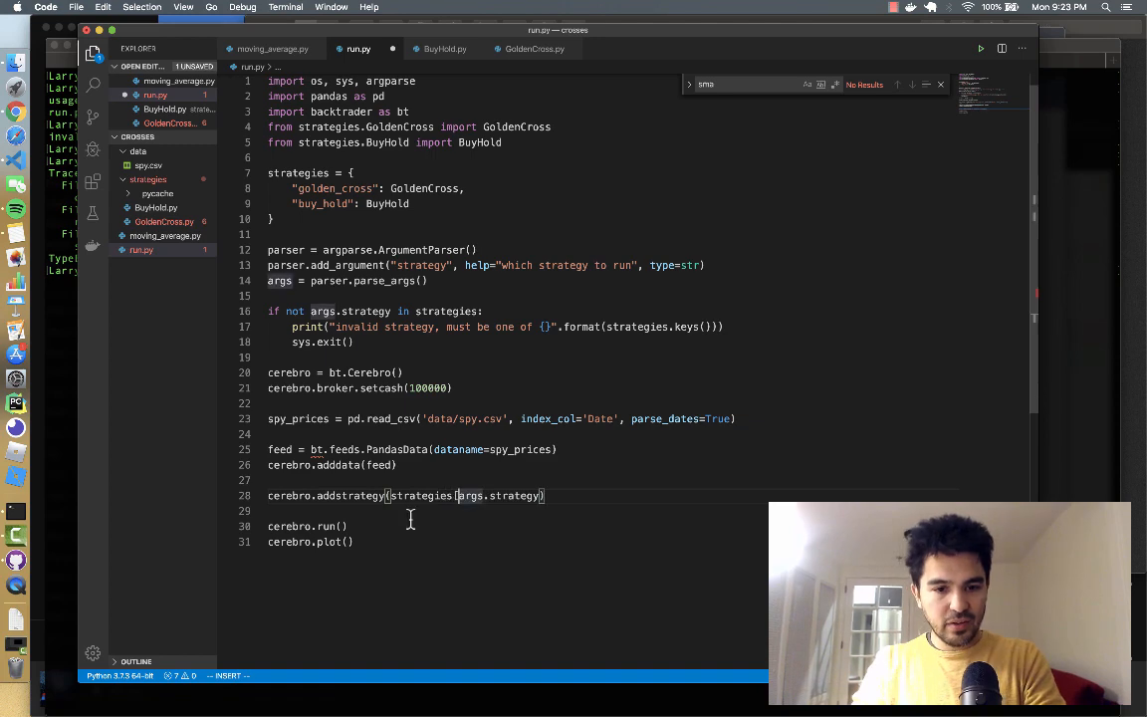